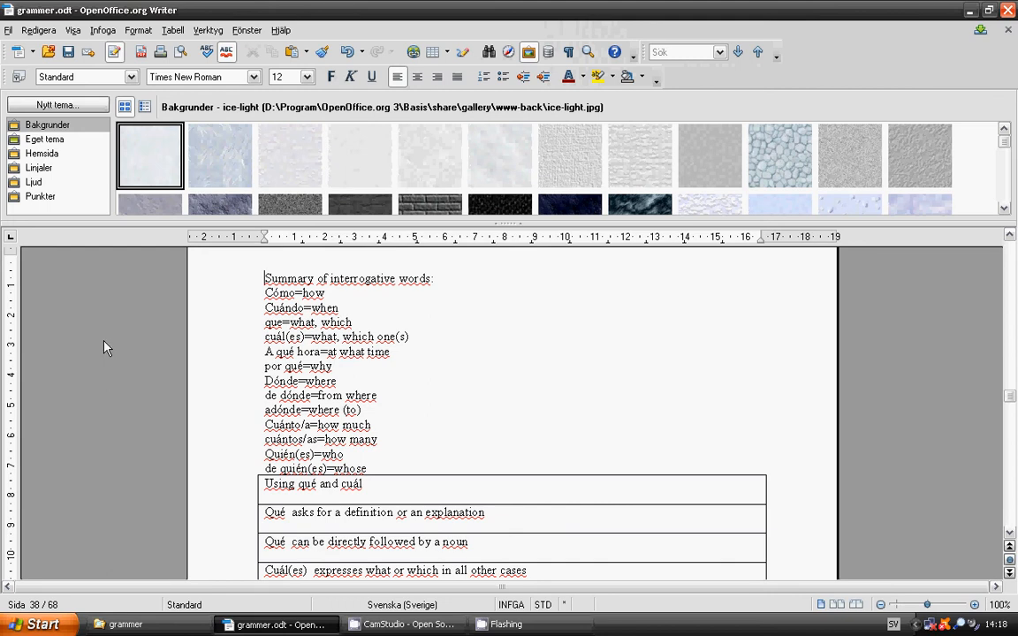
mouse_move(107, 352)
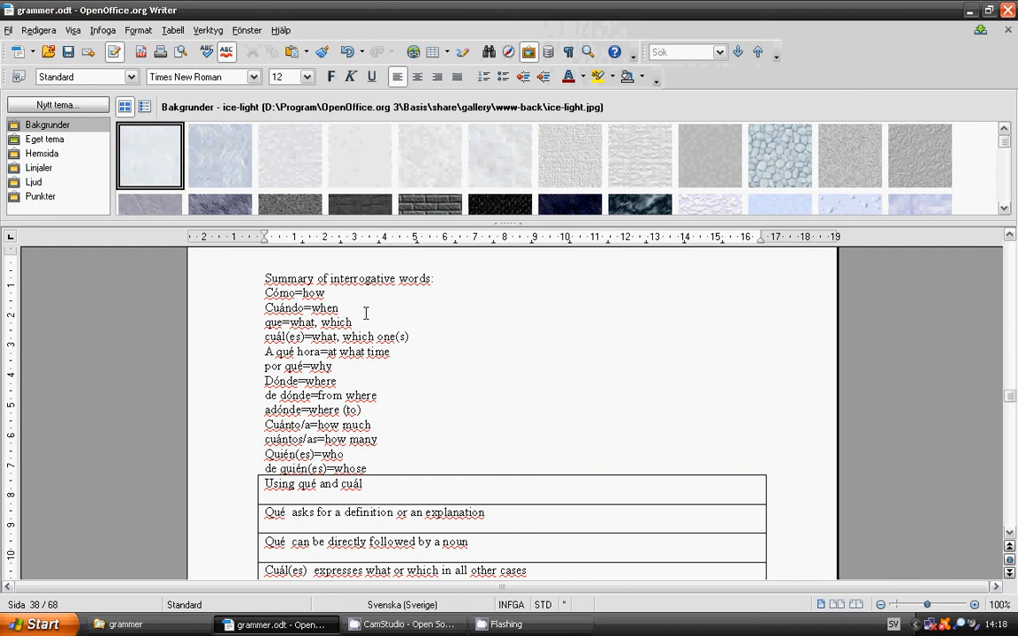
mouse_move(370, 315)
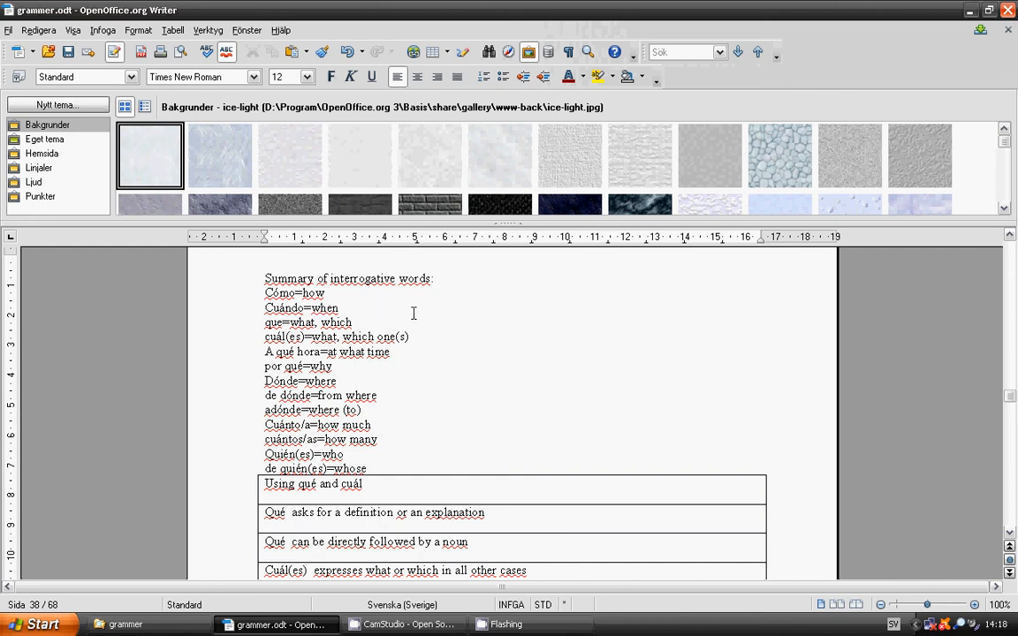
mouse_move(423, 336)
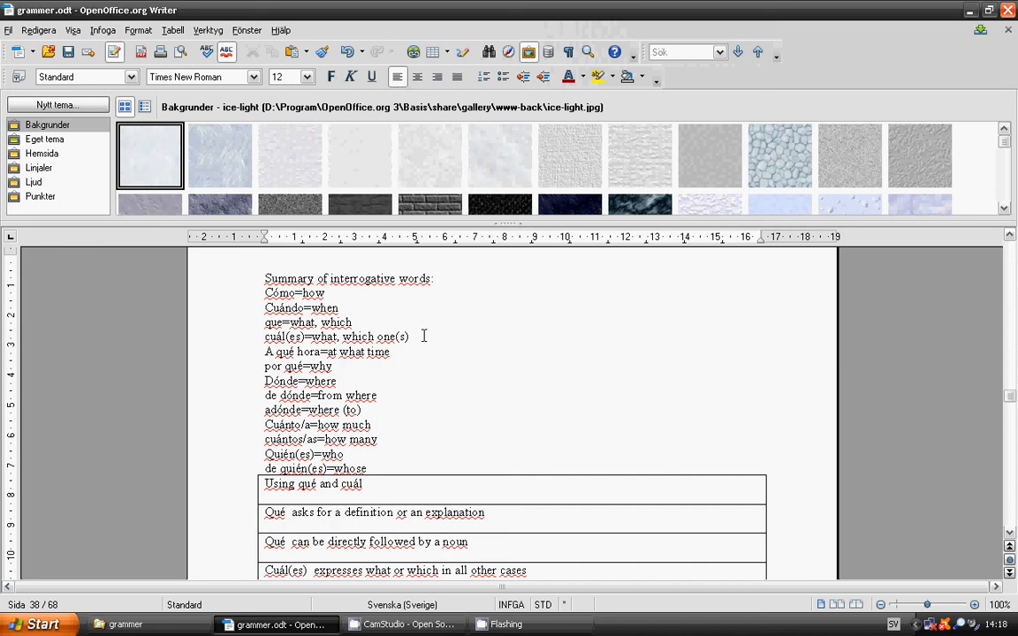
mouse_move(344, 381)
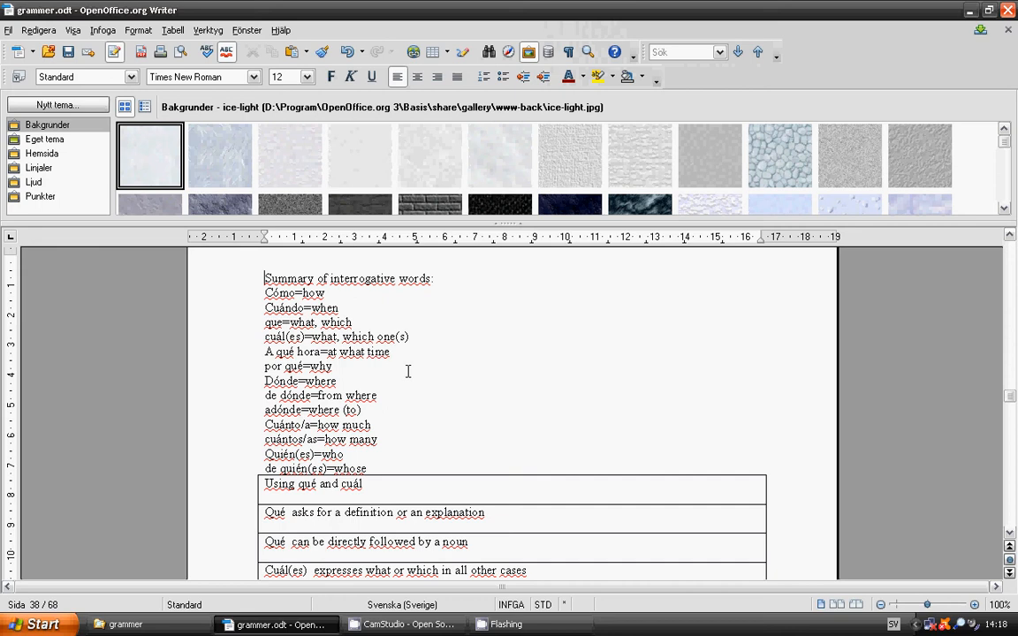
mouse_move(363, 379)
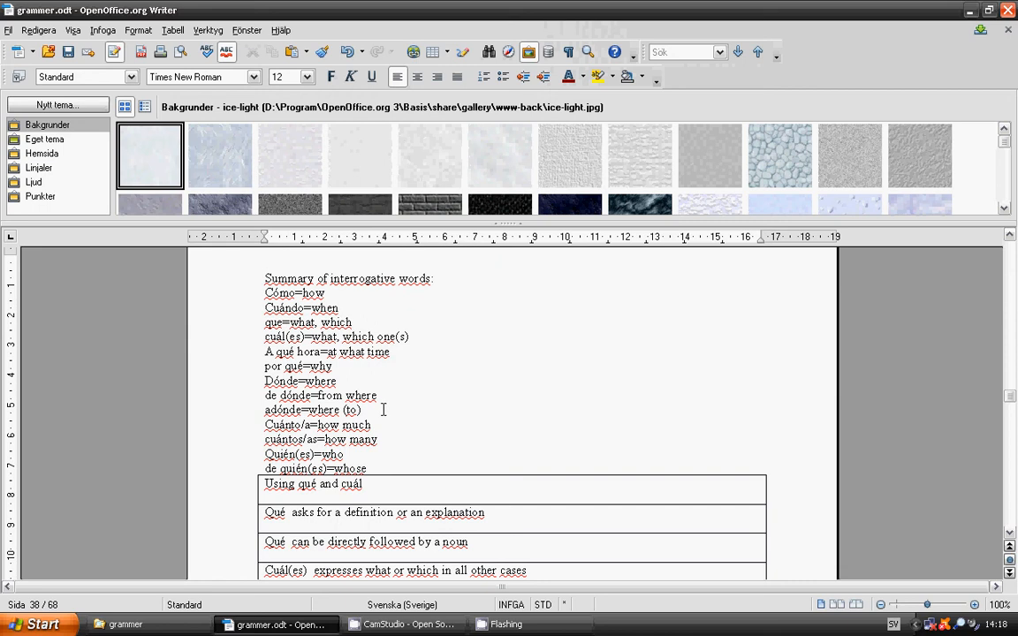
mouse_move(384, 423)
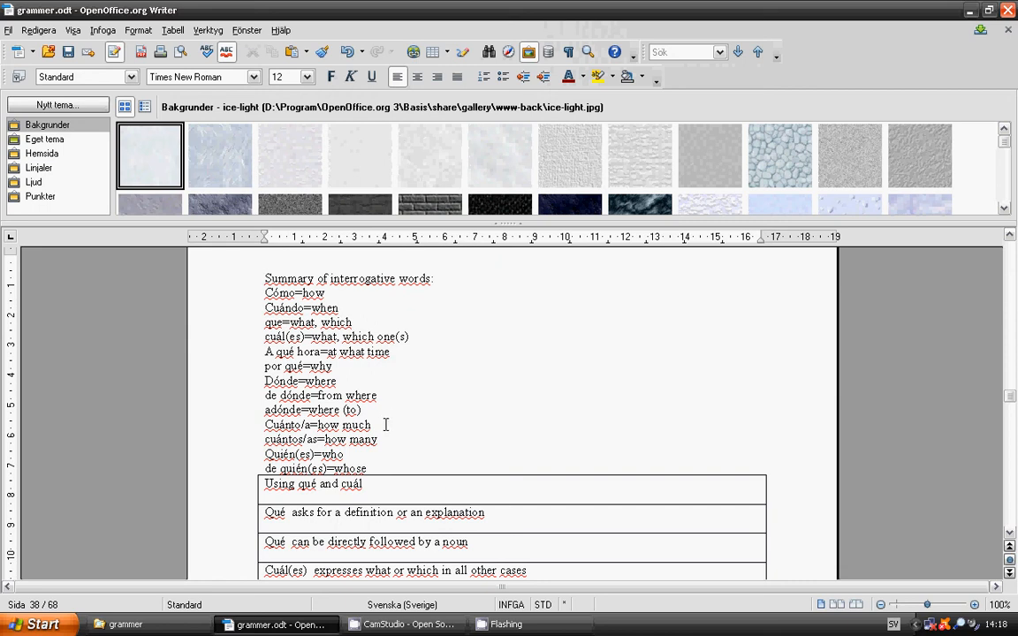
mouse_move(385, 433)
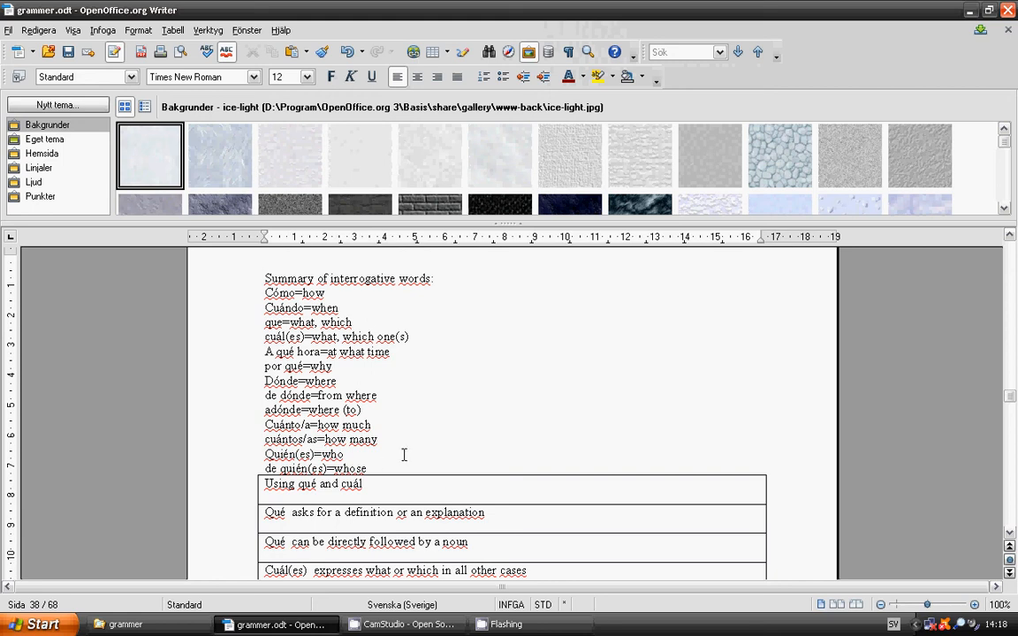
scroll(down, 3)
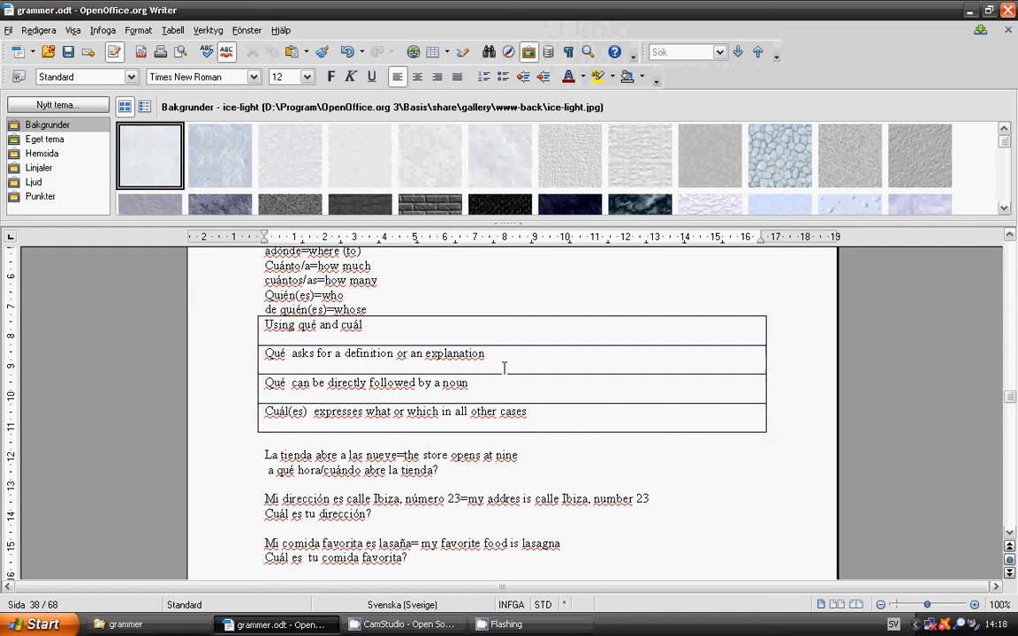
mouse_move(261, 386)
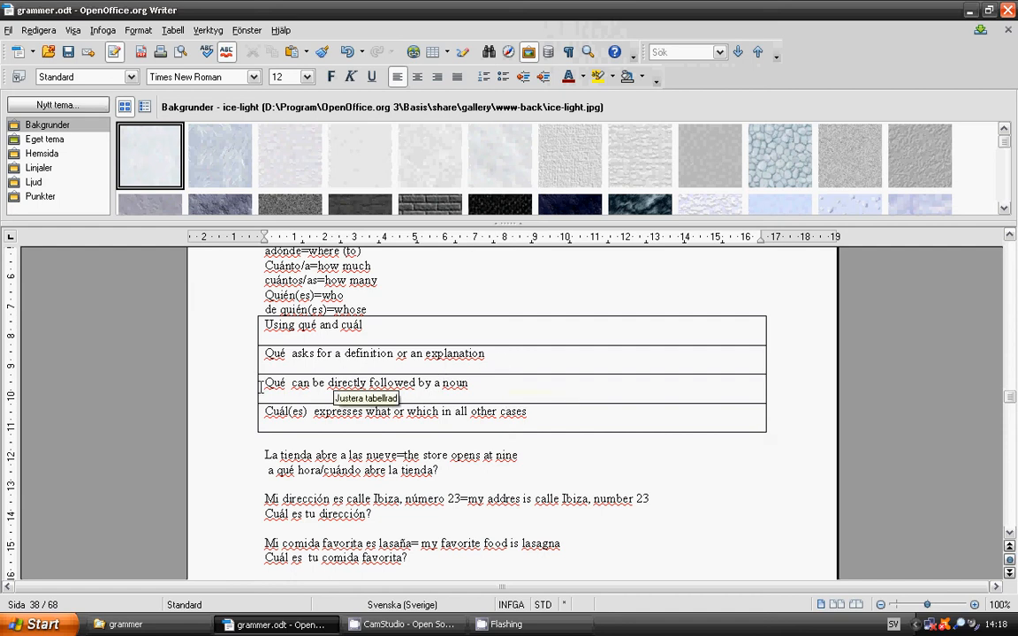
mouse_move(526, 390)
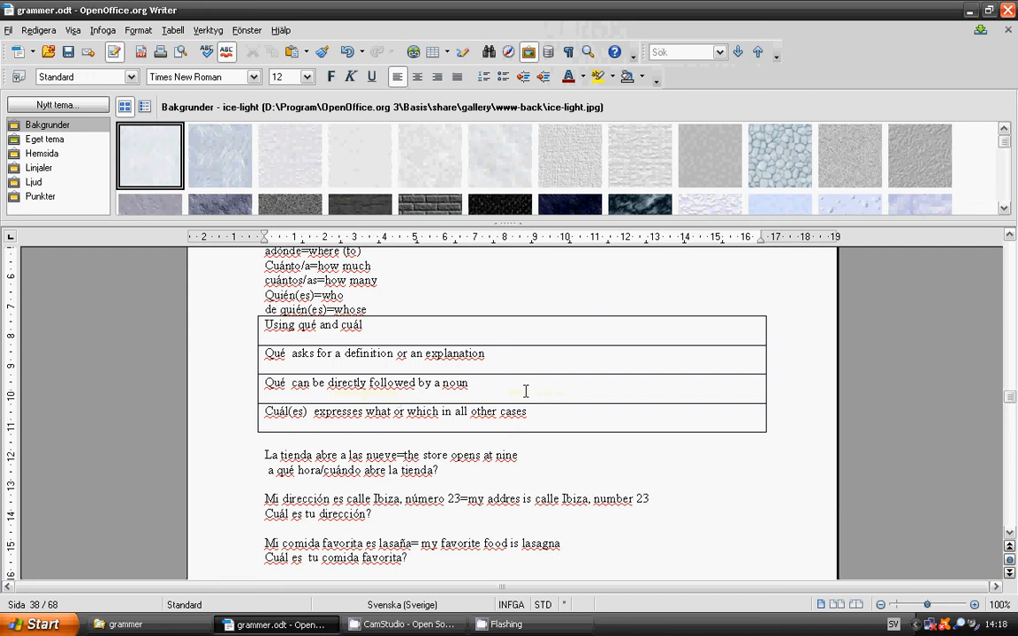
mouse_move(308, 434)
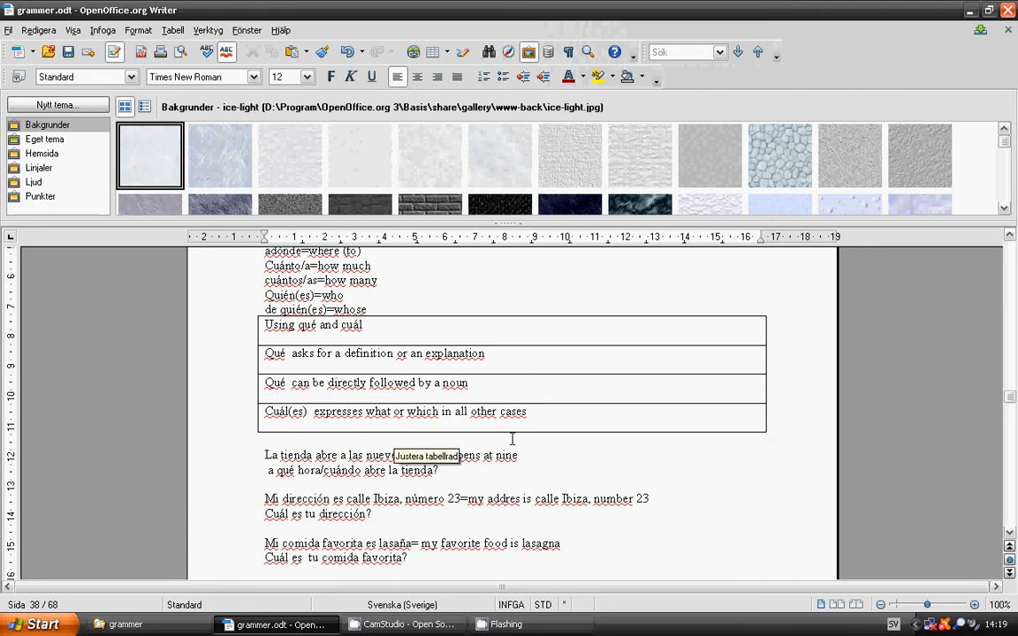
scroll(down, 3)
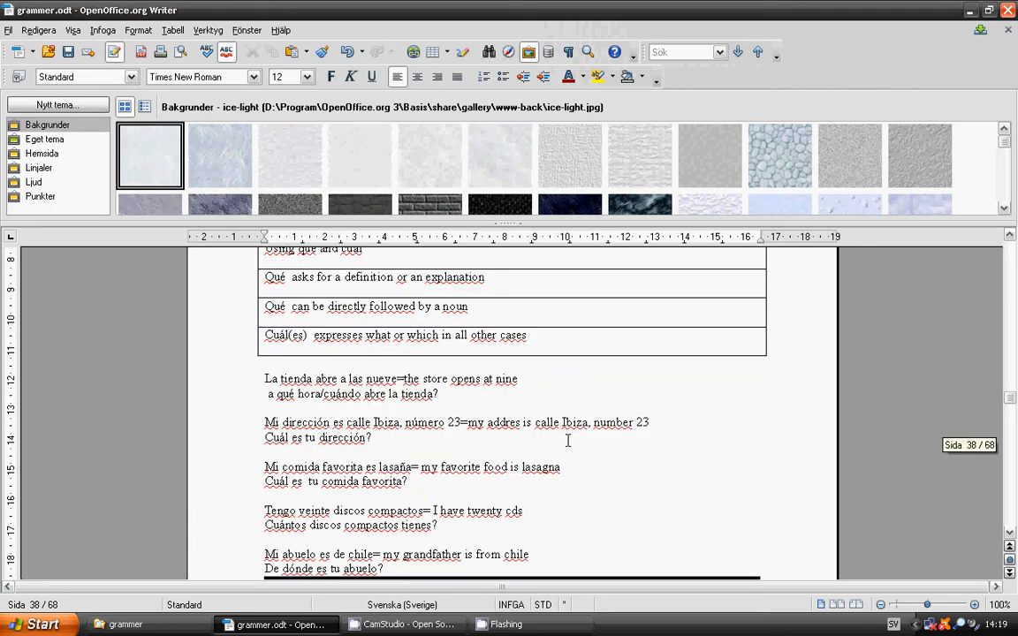
scroll(down, 3)
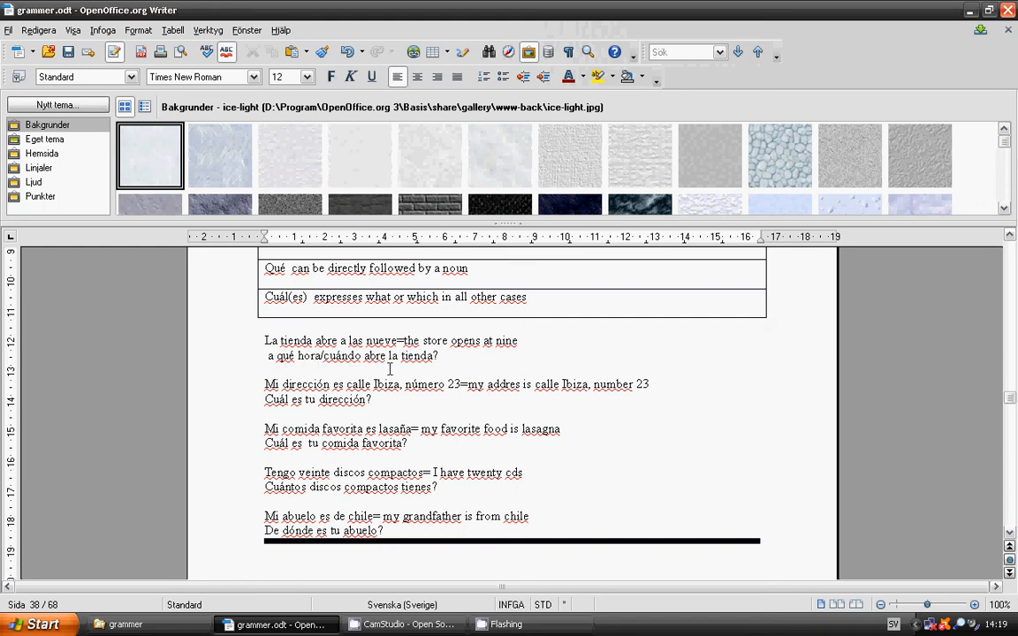
mouse_move(460, 369)
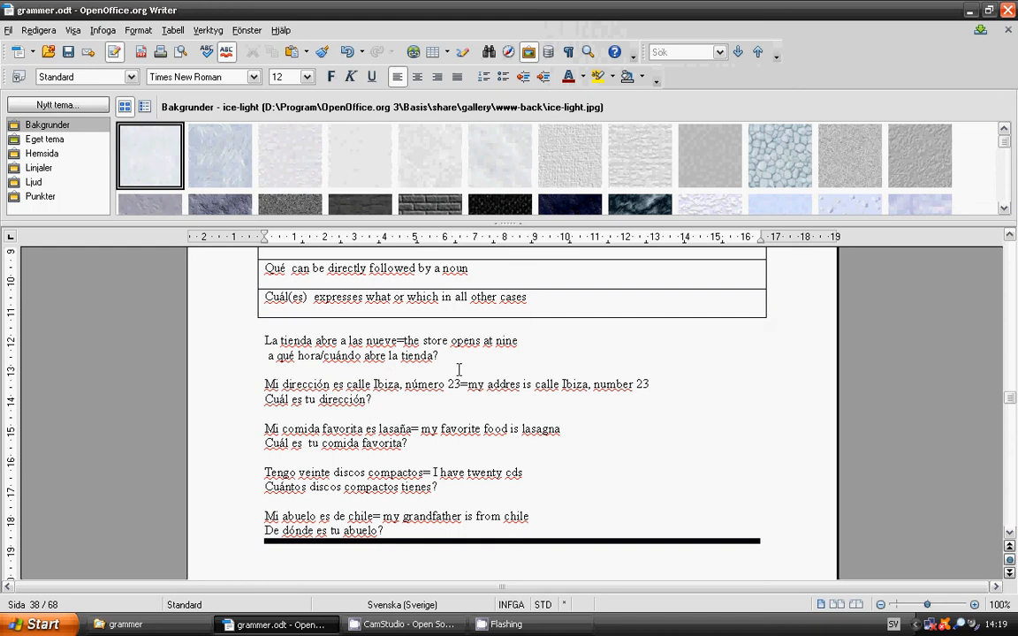
mouse_move(504, 404)
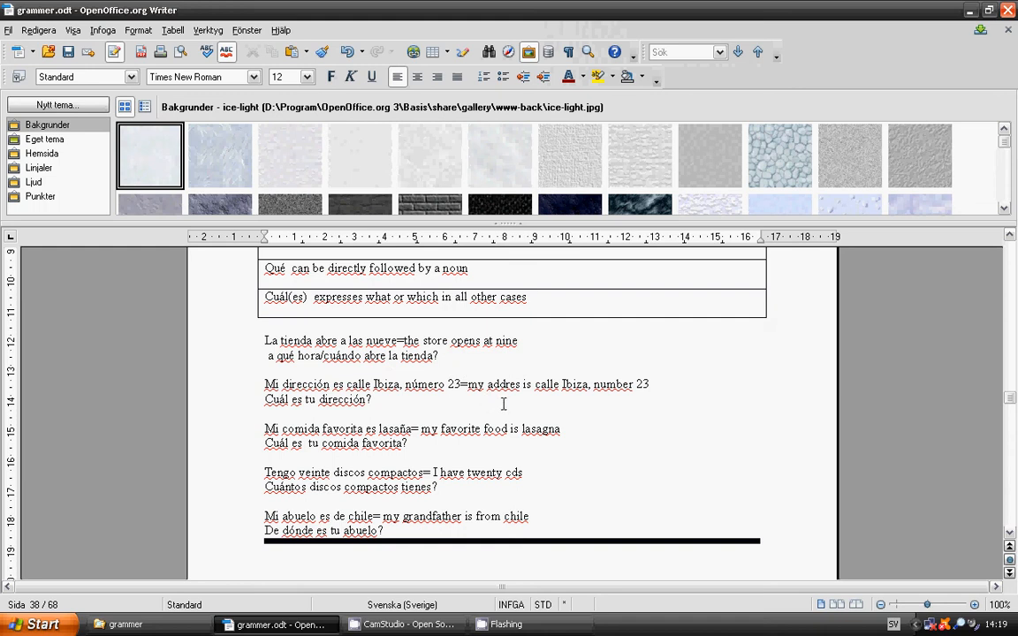
mouse_move(569, 400)
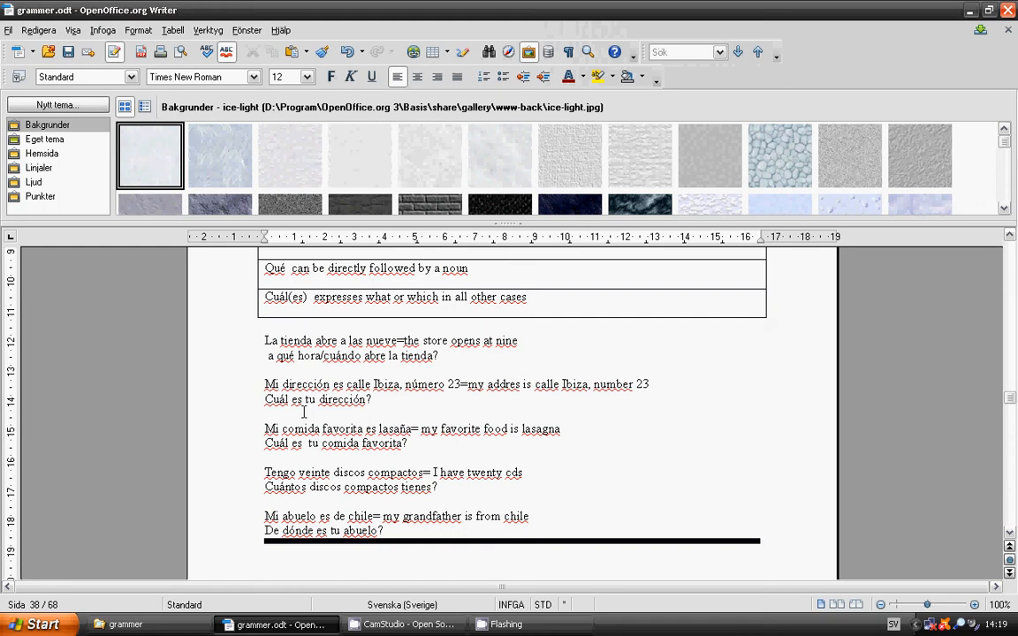
mouse_move(305, 399)
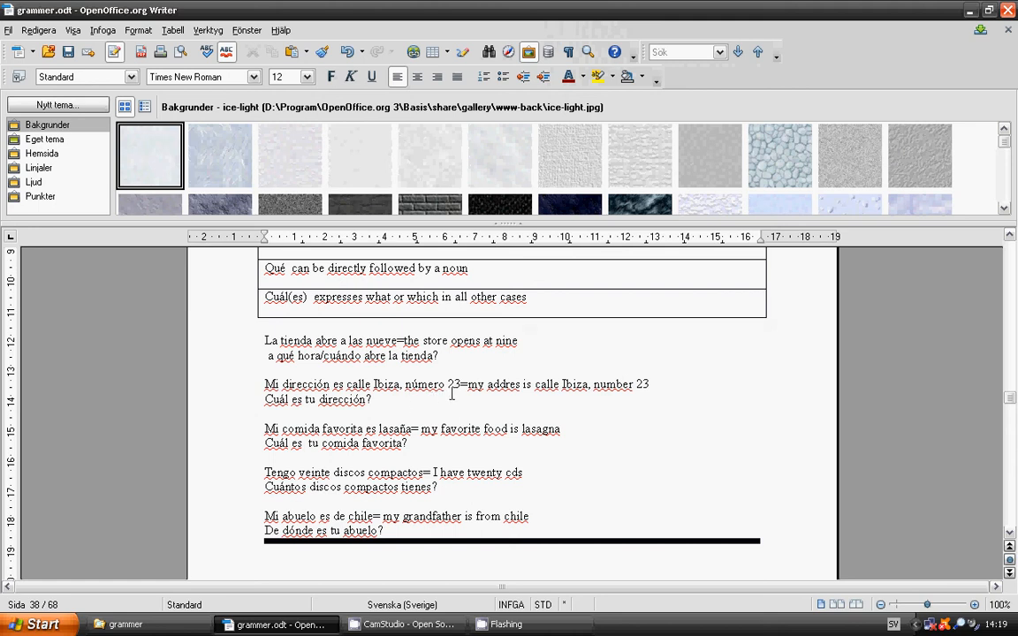
mouse_move(454, 394)
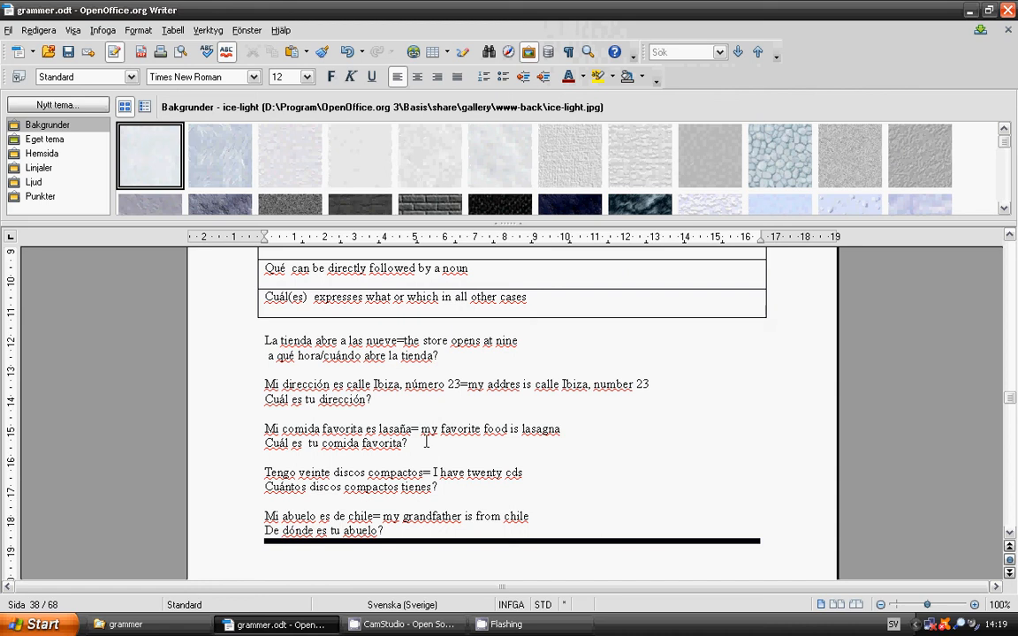
mouse_move(547, 443)
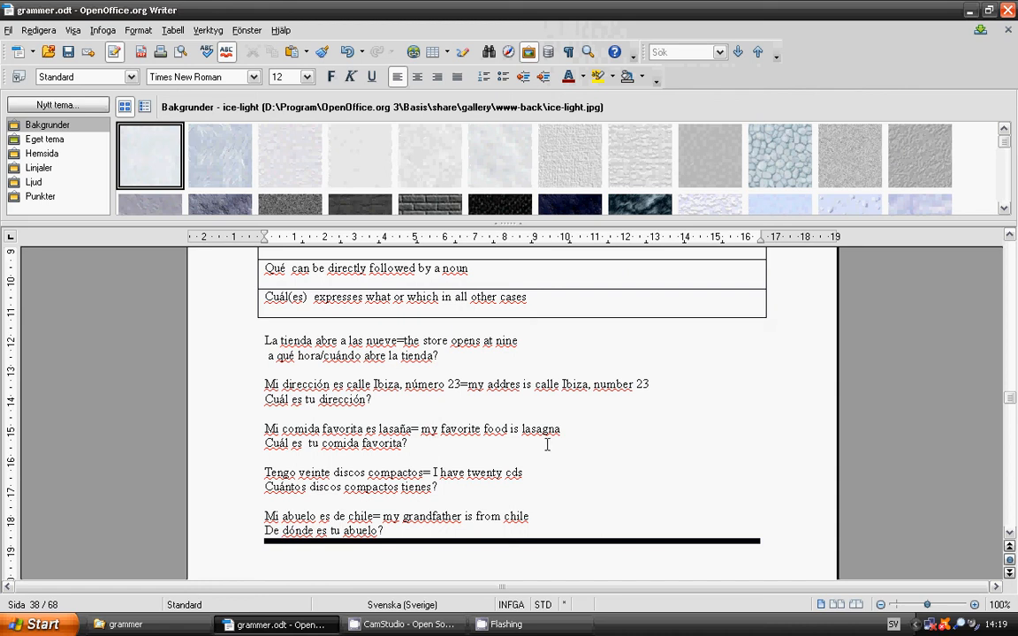
mouse_move(538, 444)
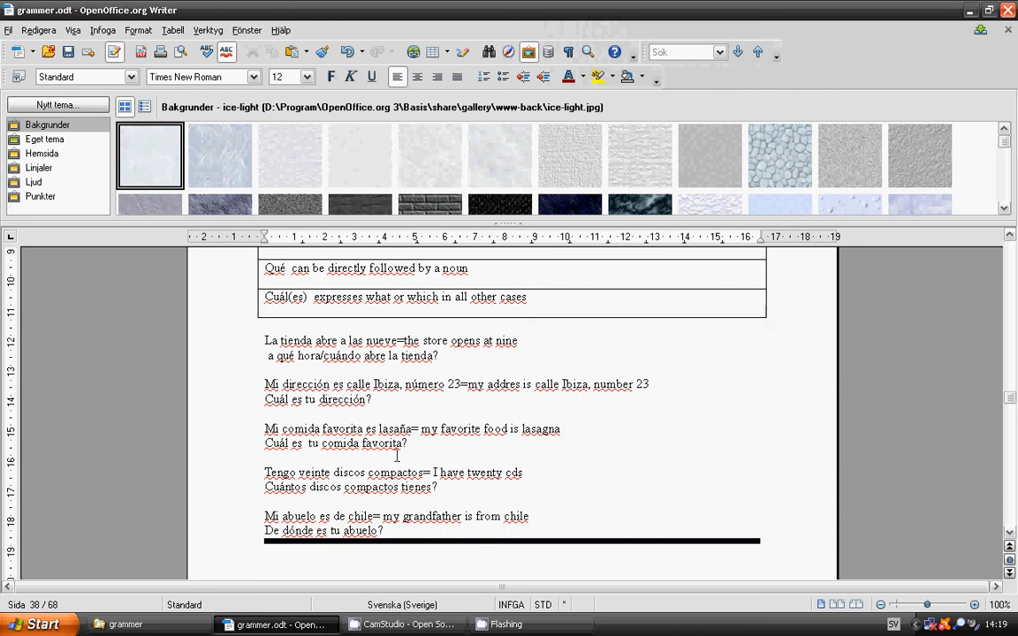
mouse_move(287, 453)
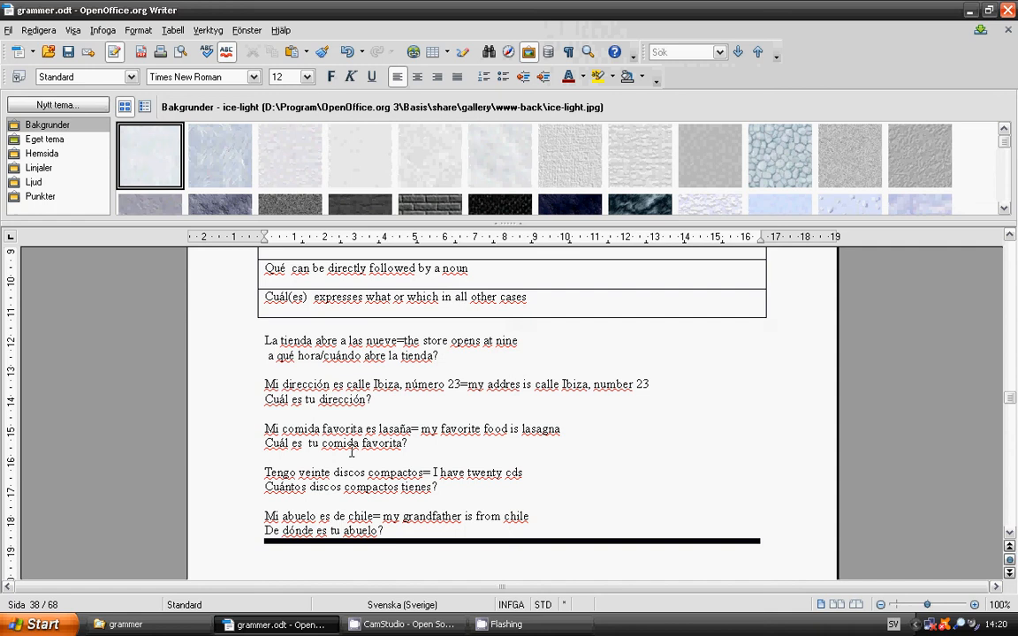
mouse_move(317, 454)
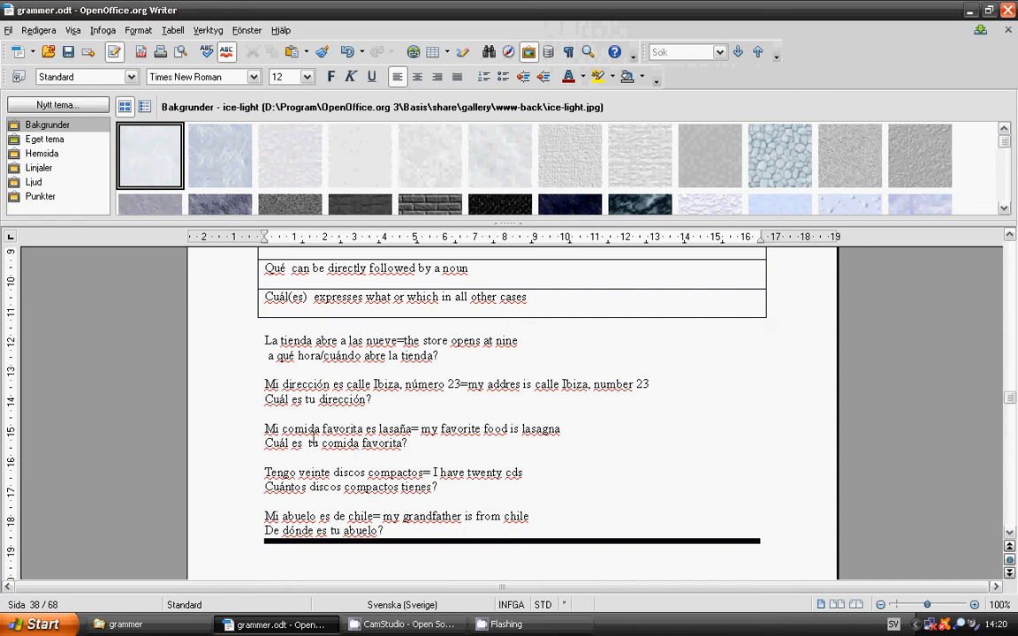
mouse_move(416, 436)
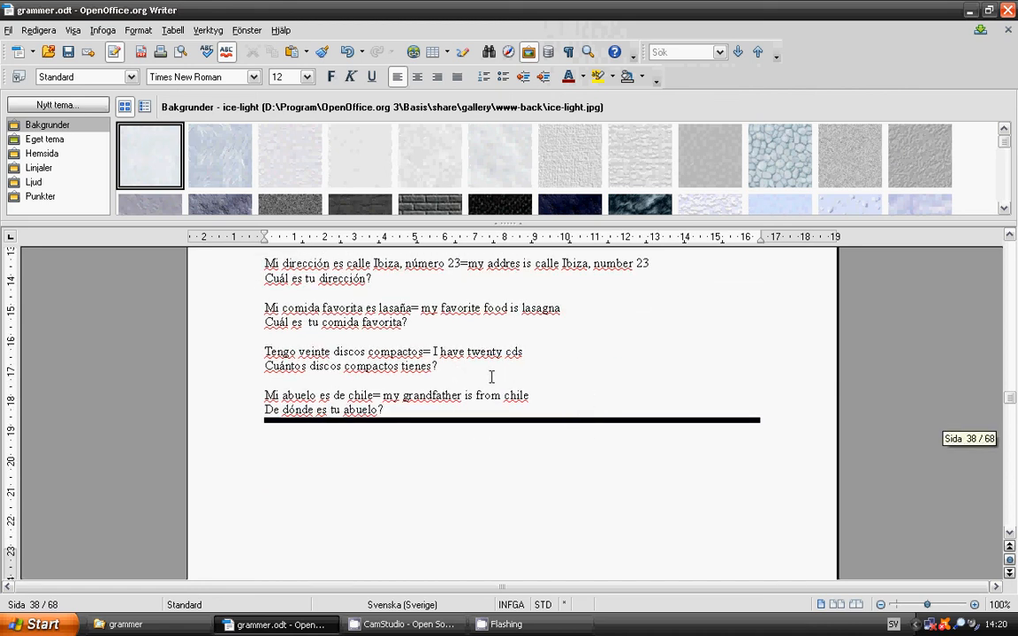
mouse_move(521, 372)
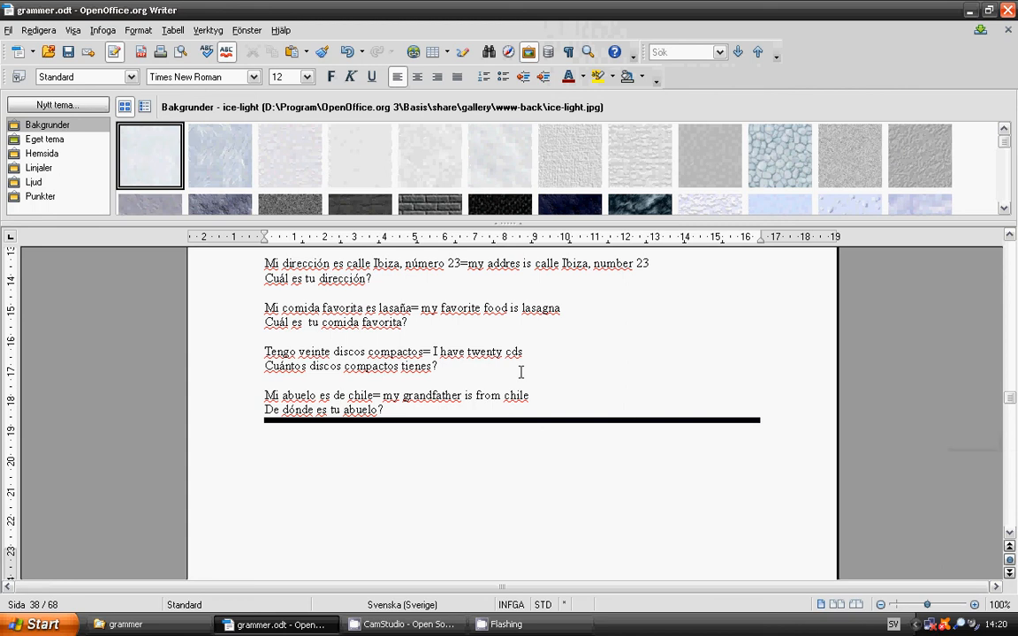
mouse_move(328, 380)
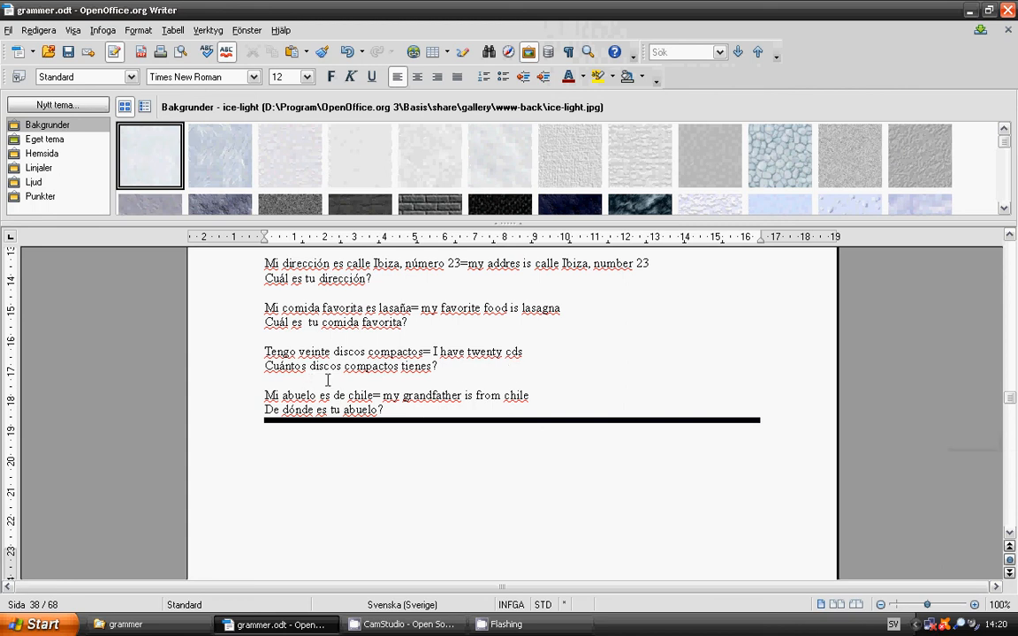
mouse_move(387, 379)
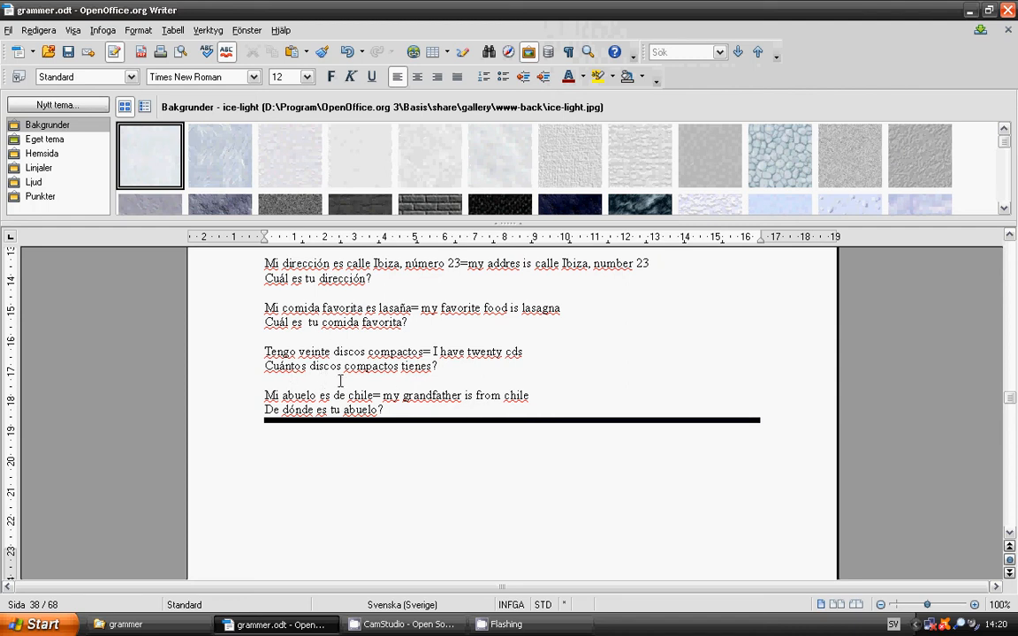
mouse_move(313, 380)
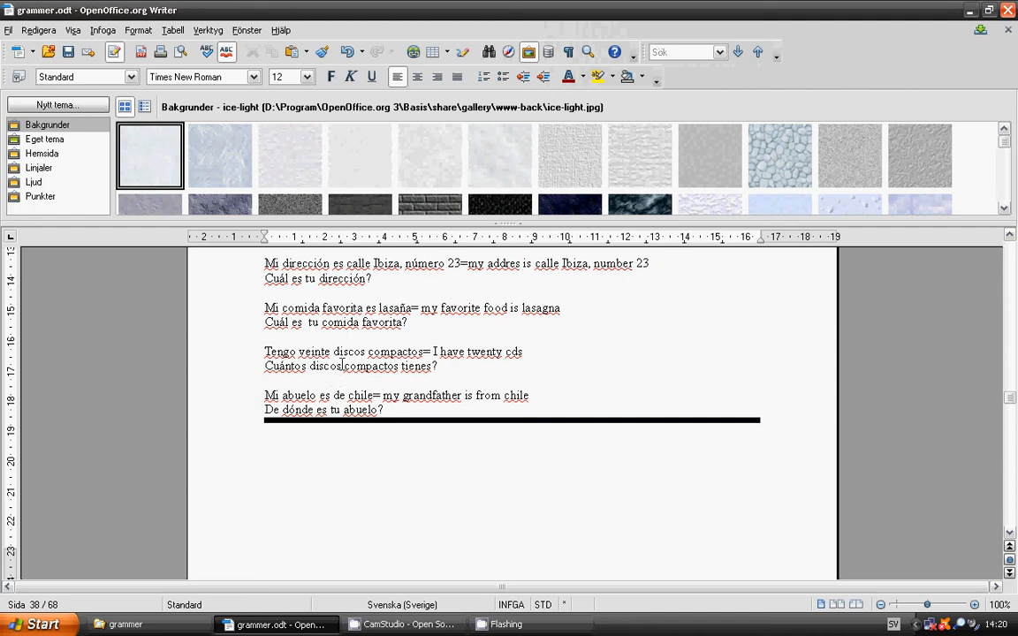
mouse_move(397, 364)
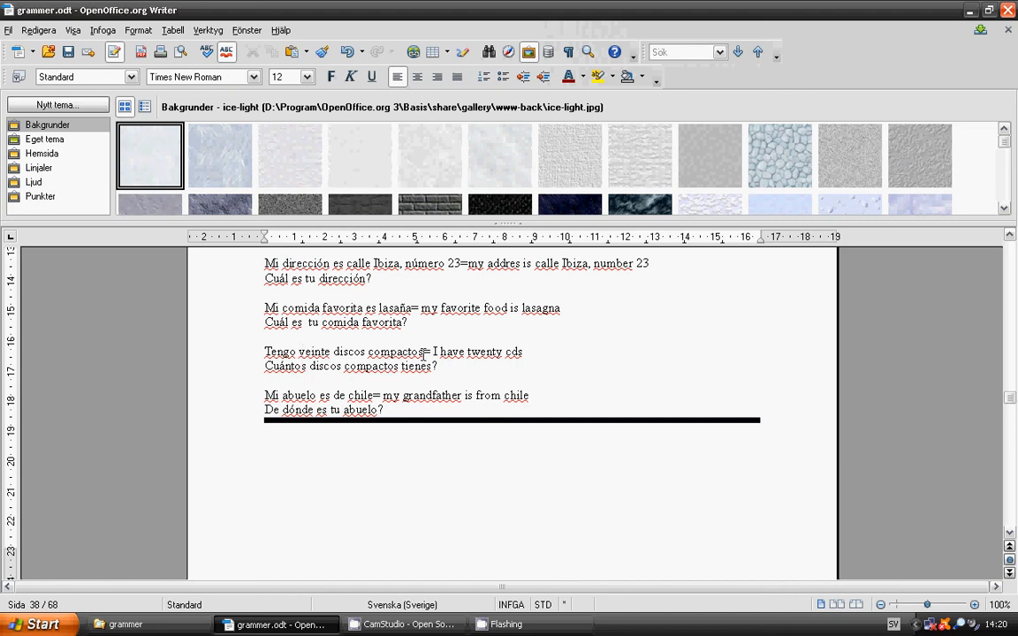
mouse_move(332, 379)
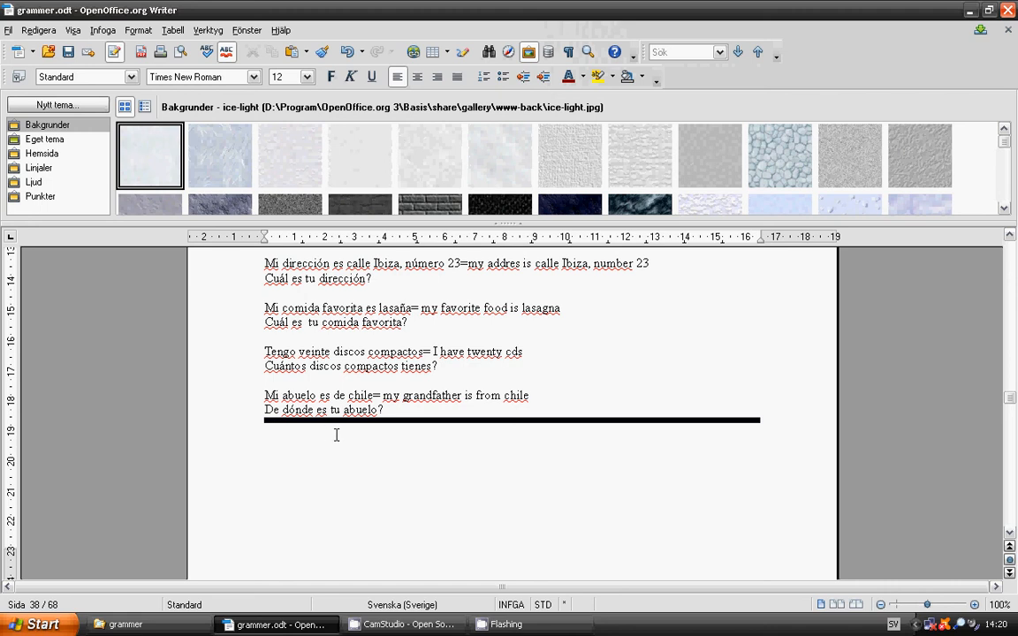
mouse_move(294, 433)
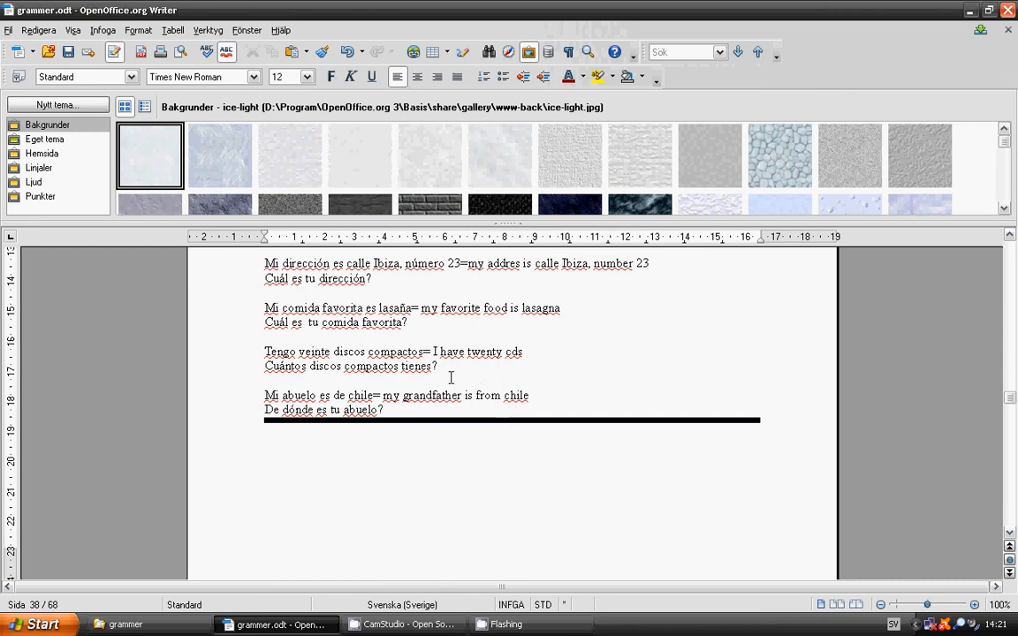
scroll(down, 3)
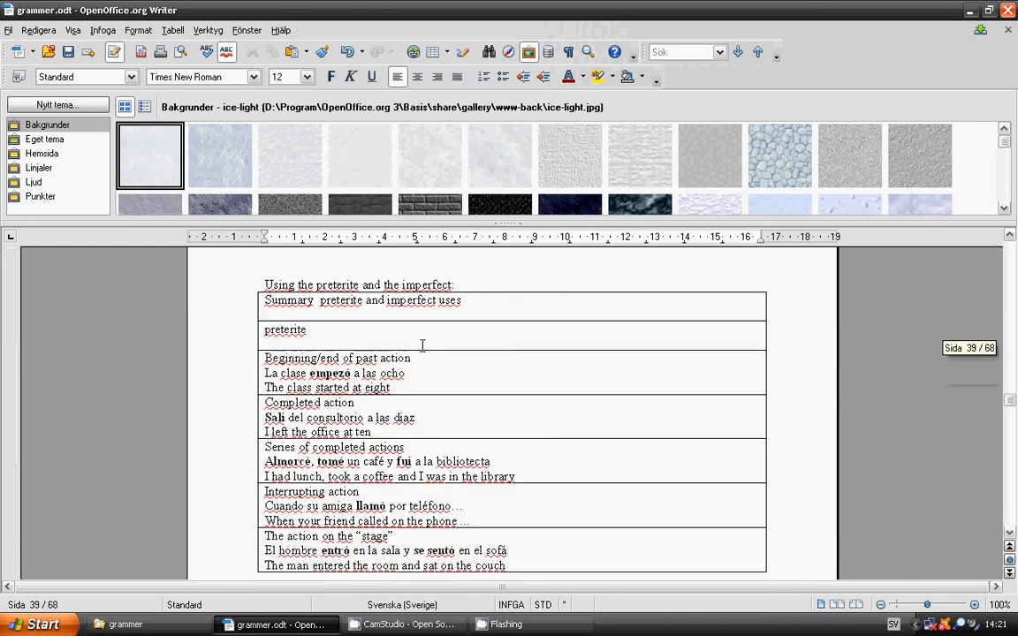
mouse_move(406, 334)
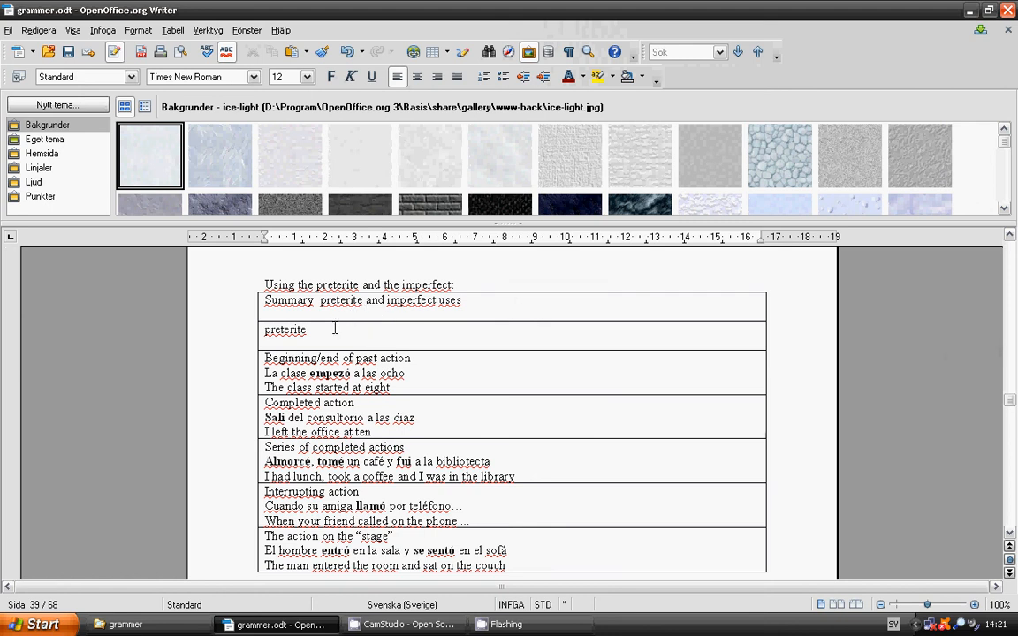
scroll(down, 3)
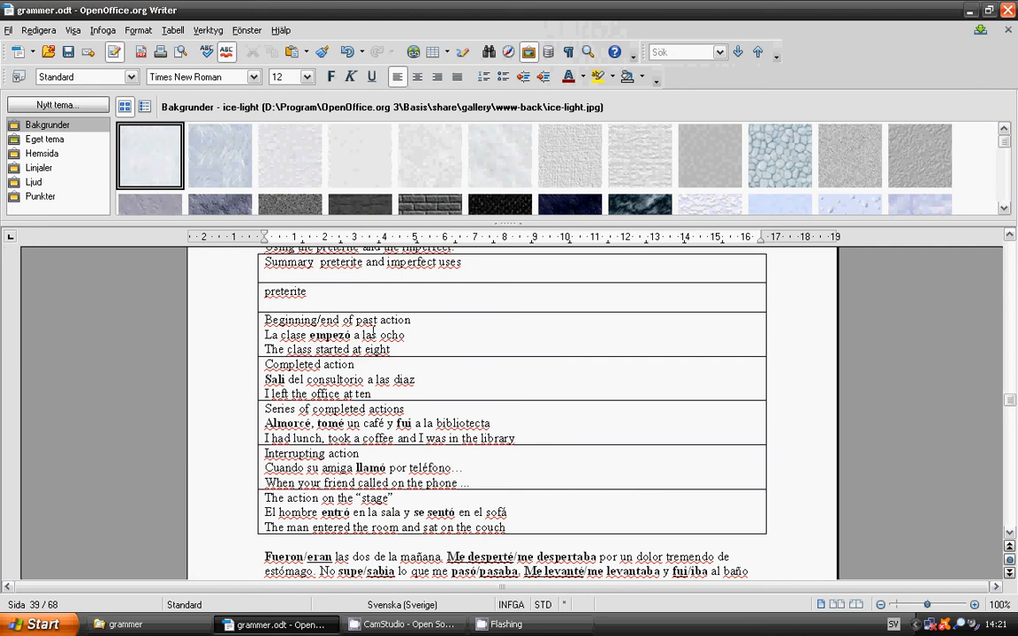
mouse_move(359, 364)
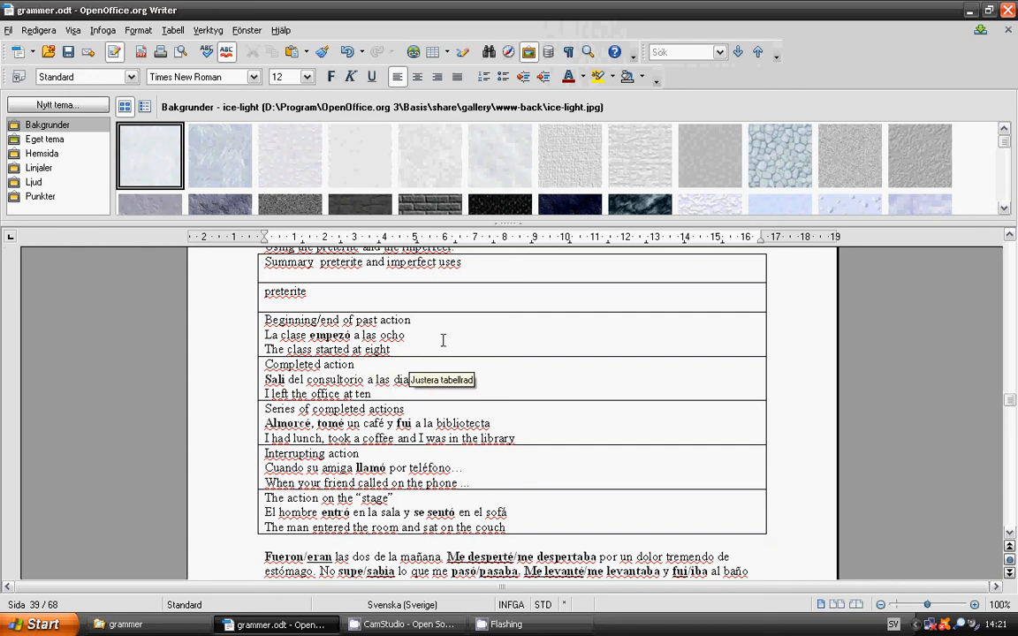
mouse_move(430, 338)
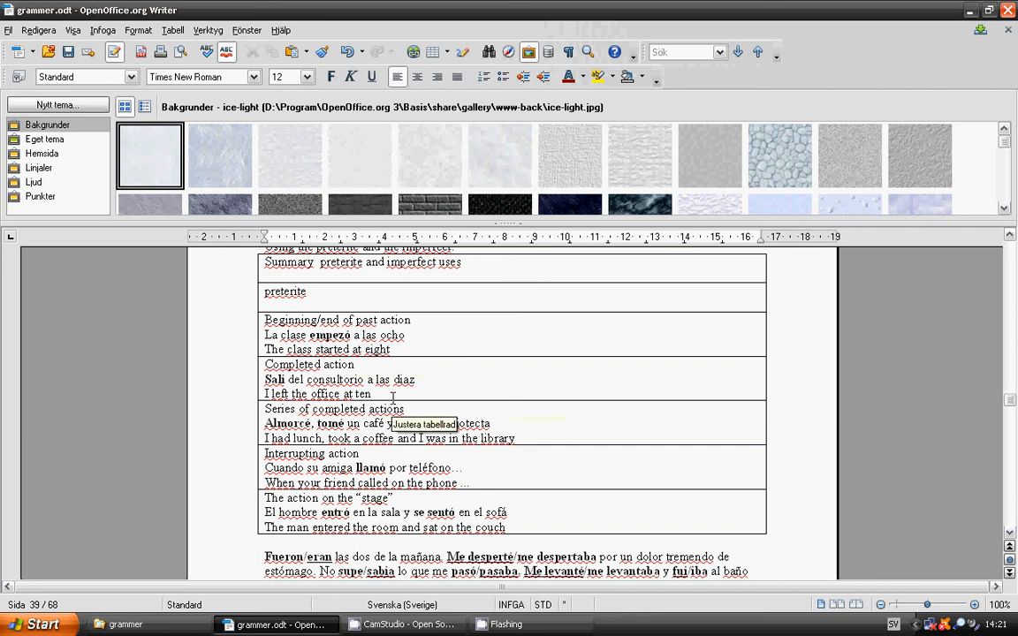
mouse_move(393, 398)
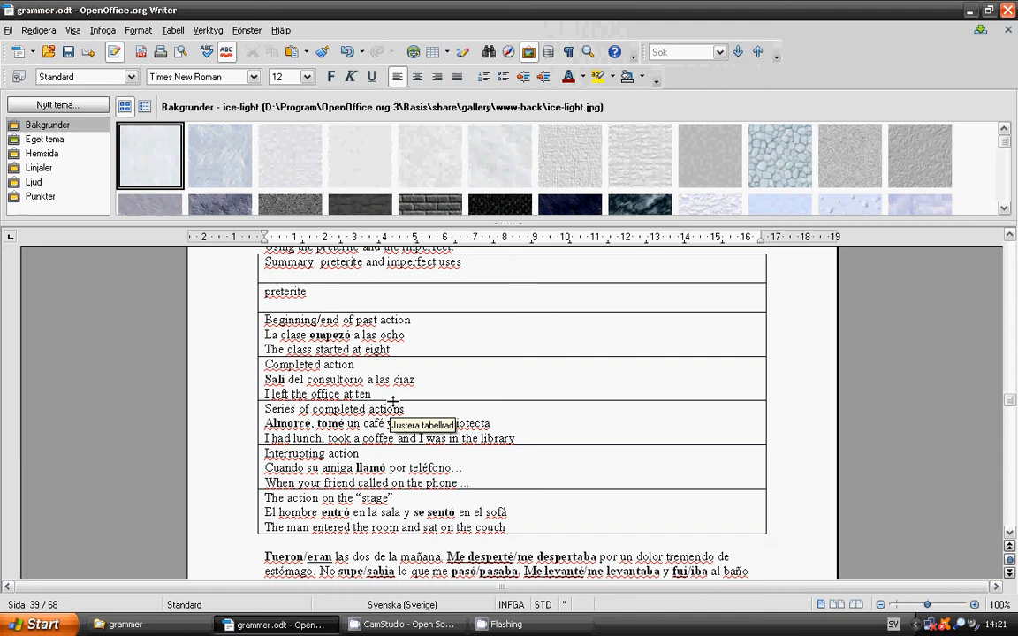
mouse_move(393, 402)
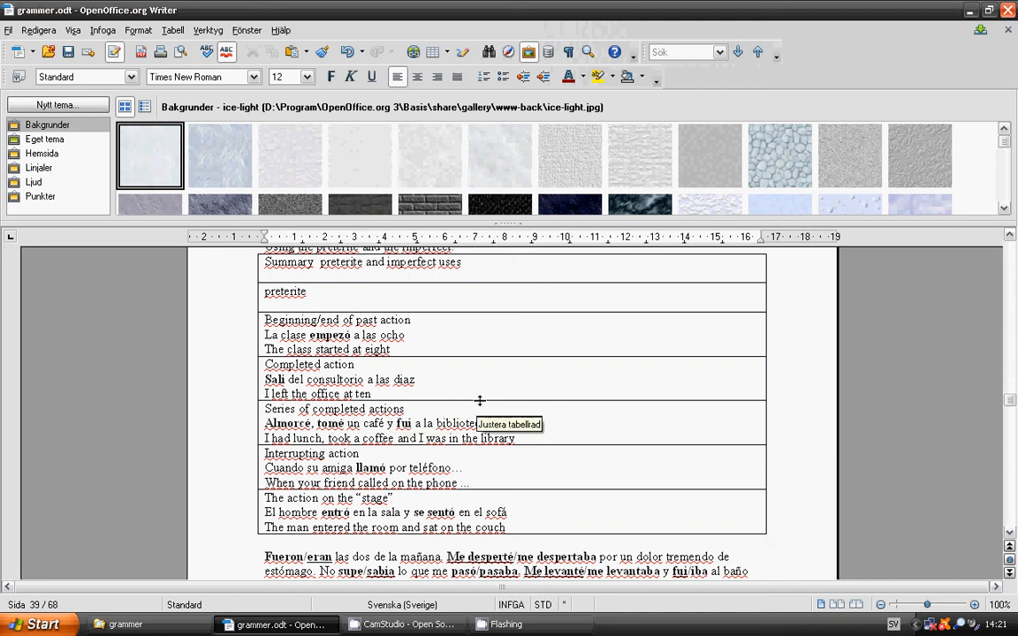
mouse_move(563, 424)
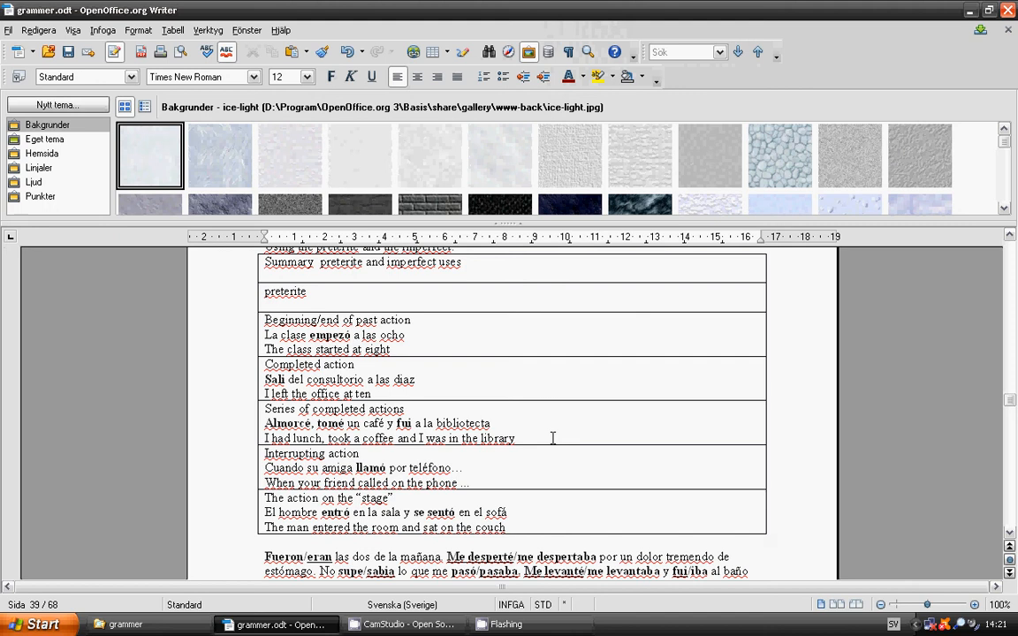
mouse_move(544, 447)
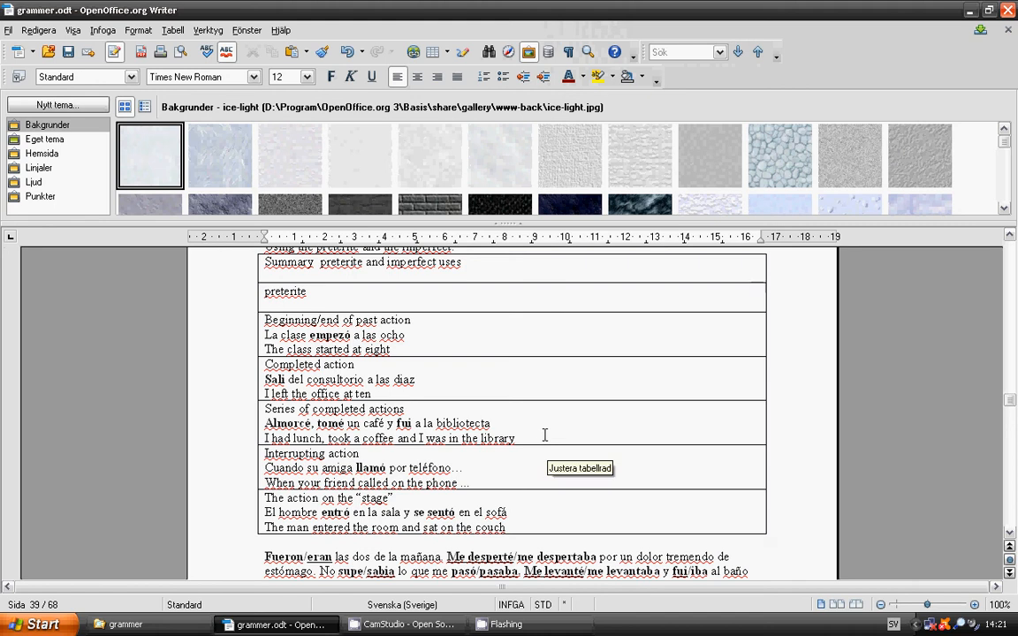
mouse_move(525, 428)
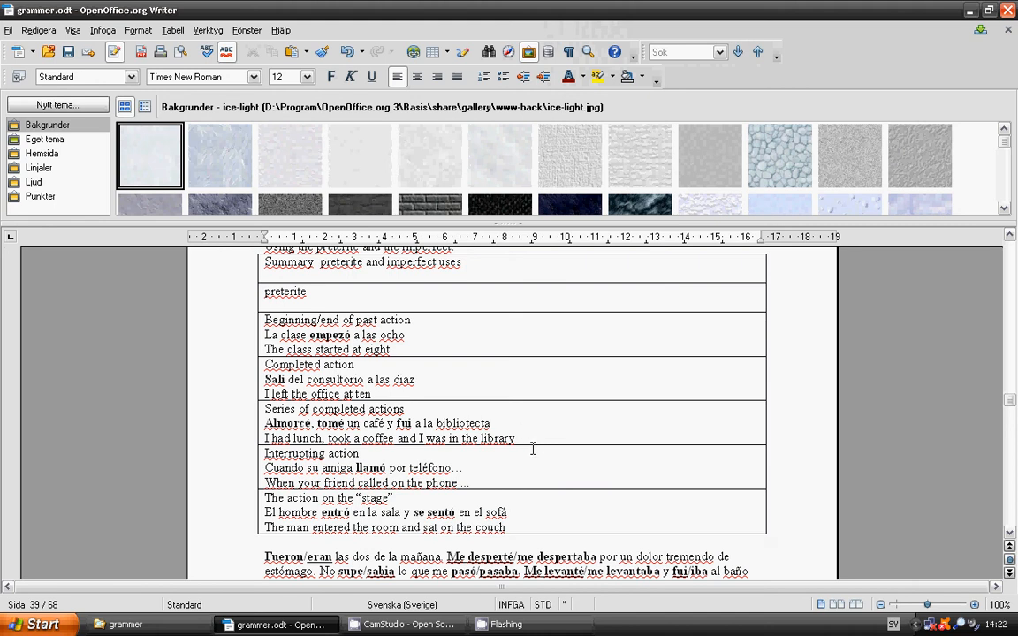
scroll(down, 3)
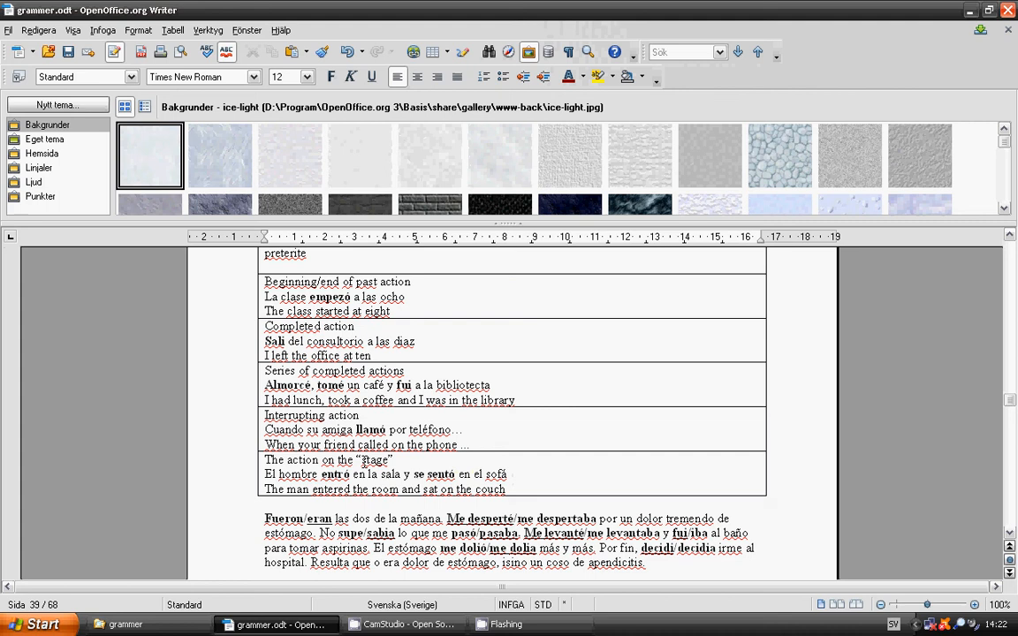
mouse_move(358, 452)
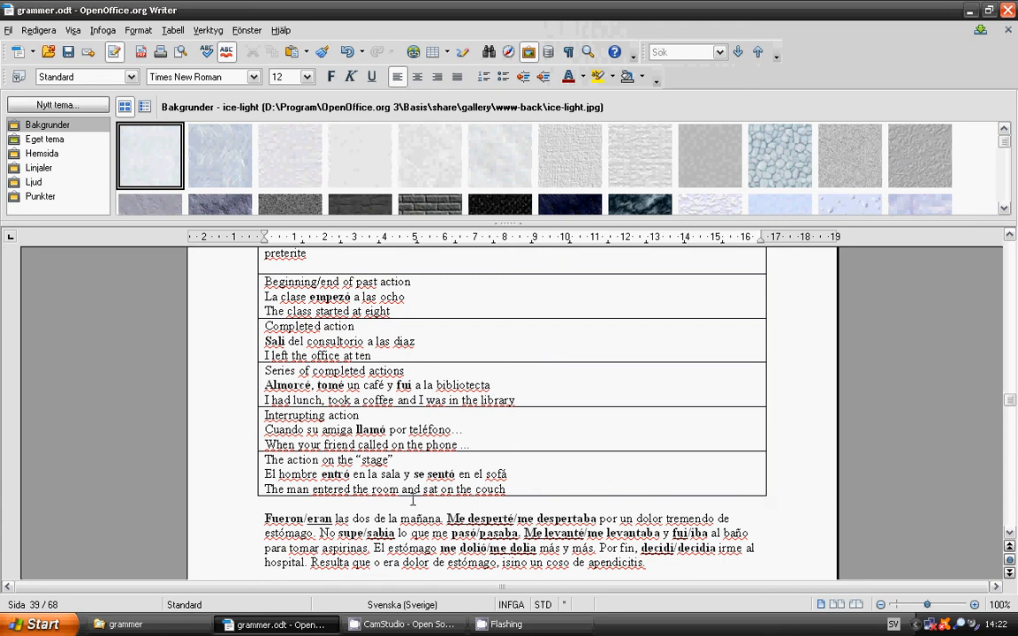
scroll(down, 3)
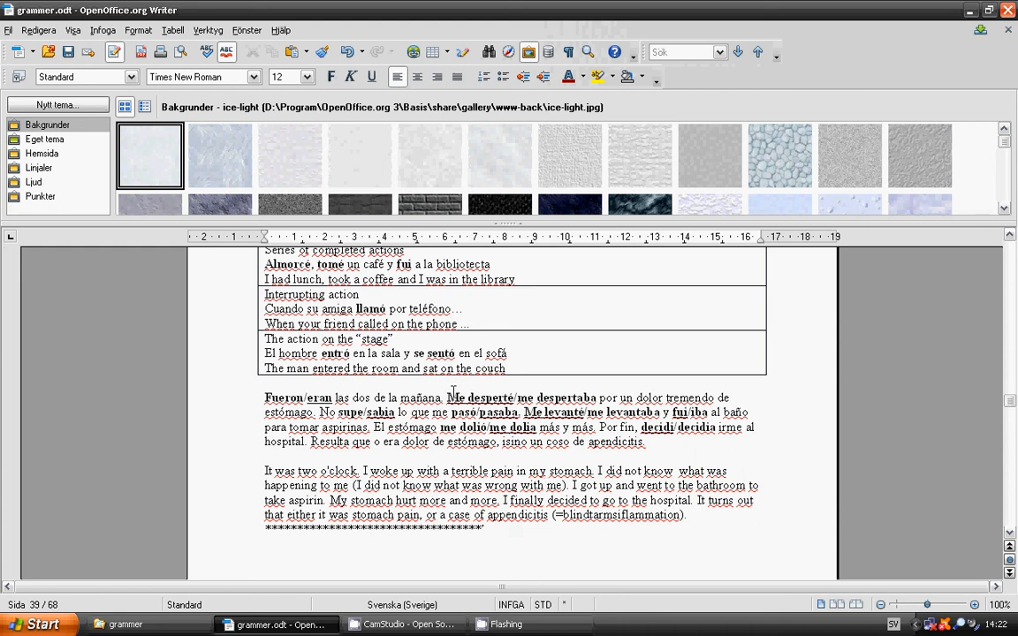
mouse_move(583, 412)
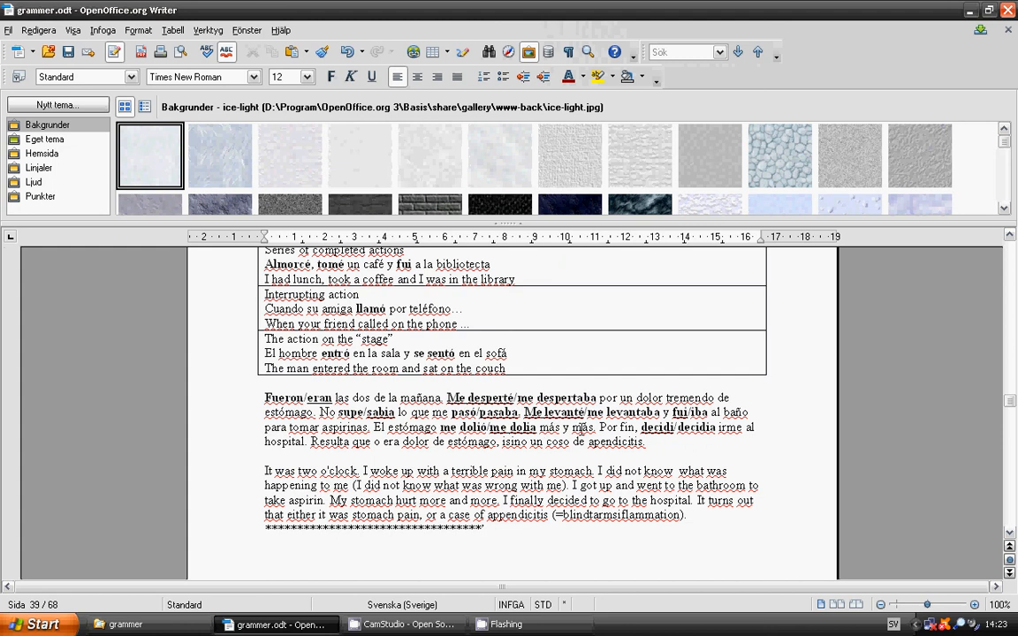
mouse_move(708, 428)
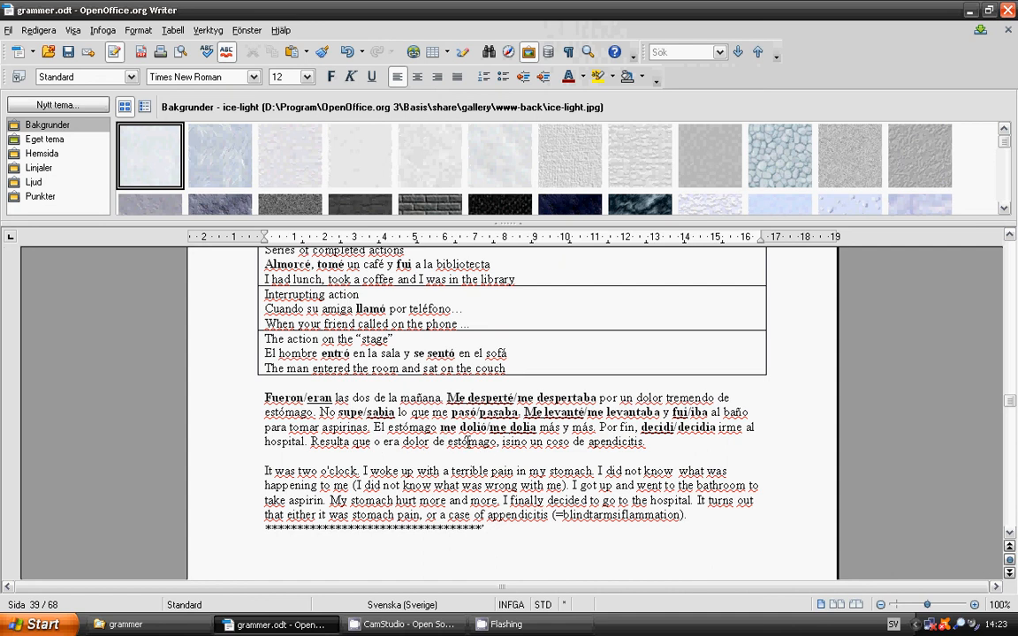
mouse_move(566, 442)
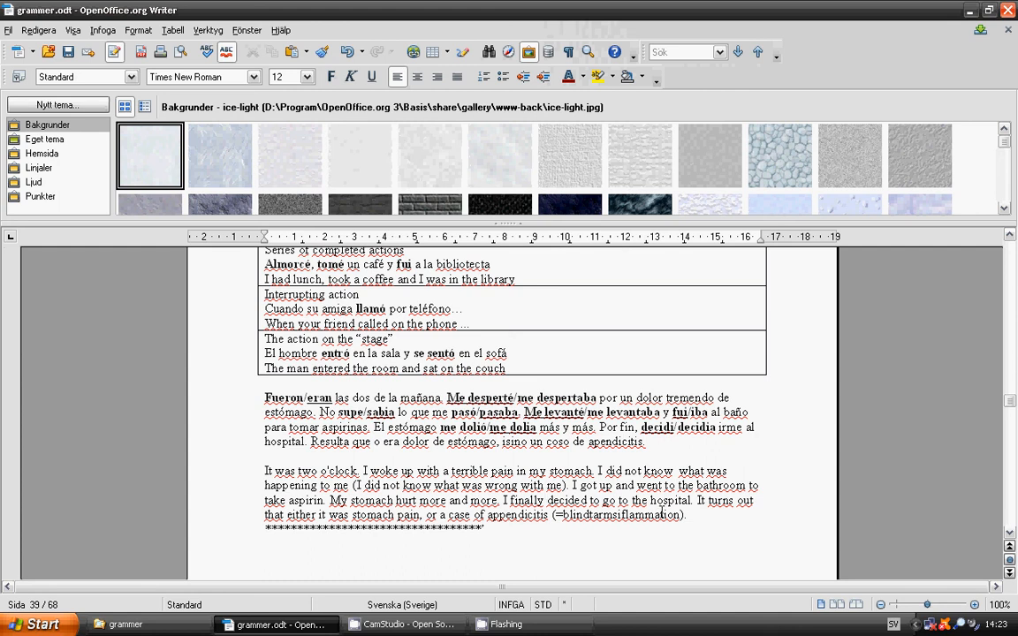
mouse_move(661, 513)
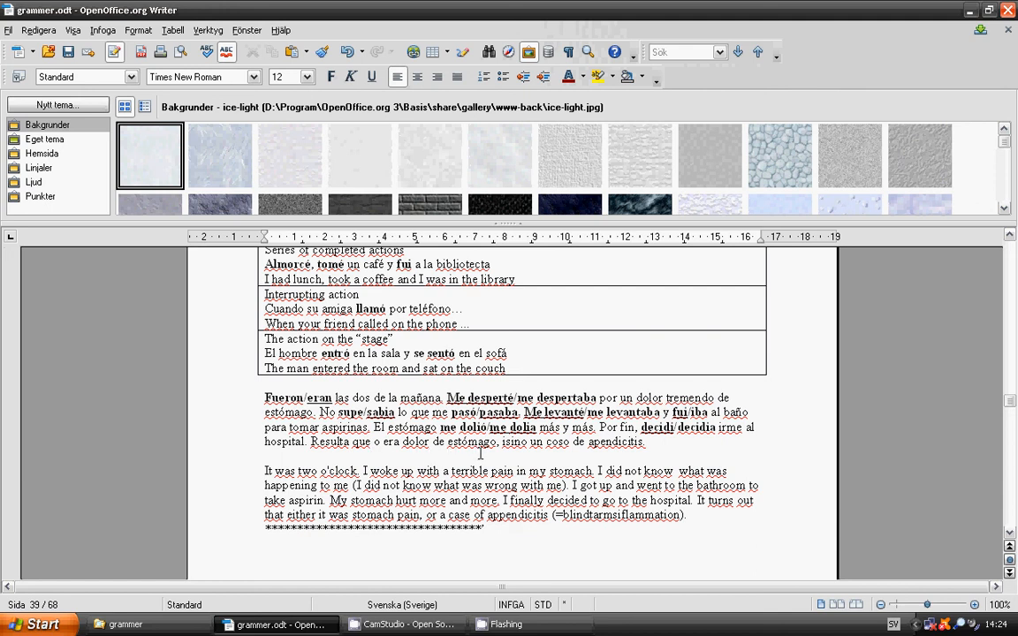
mouse_move(538, 453)
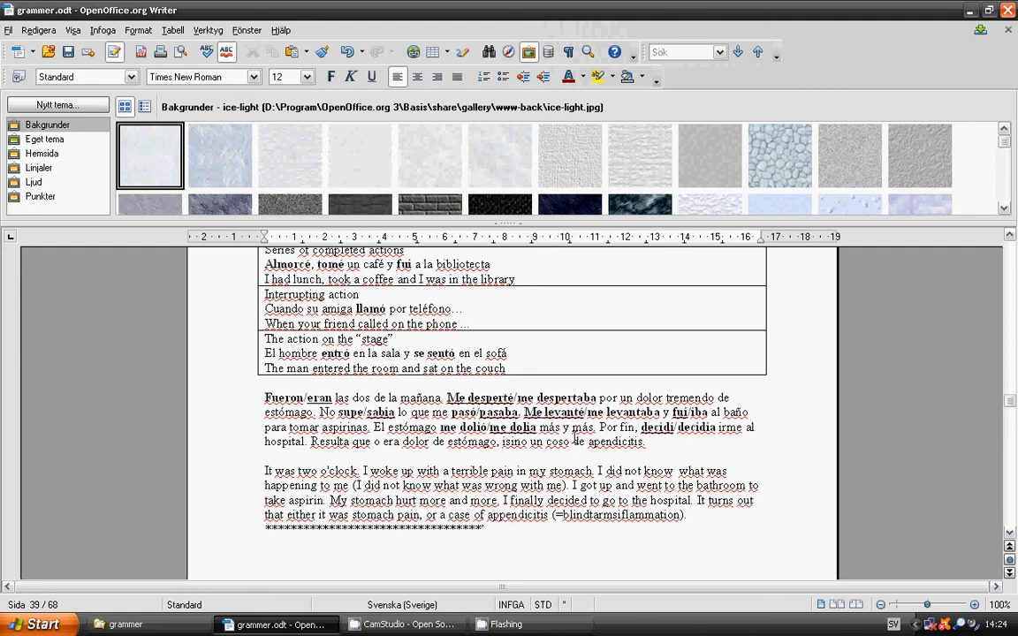
scroll(down, 3)
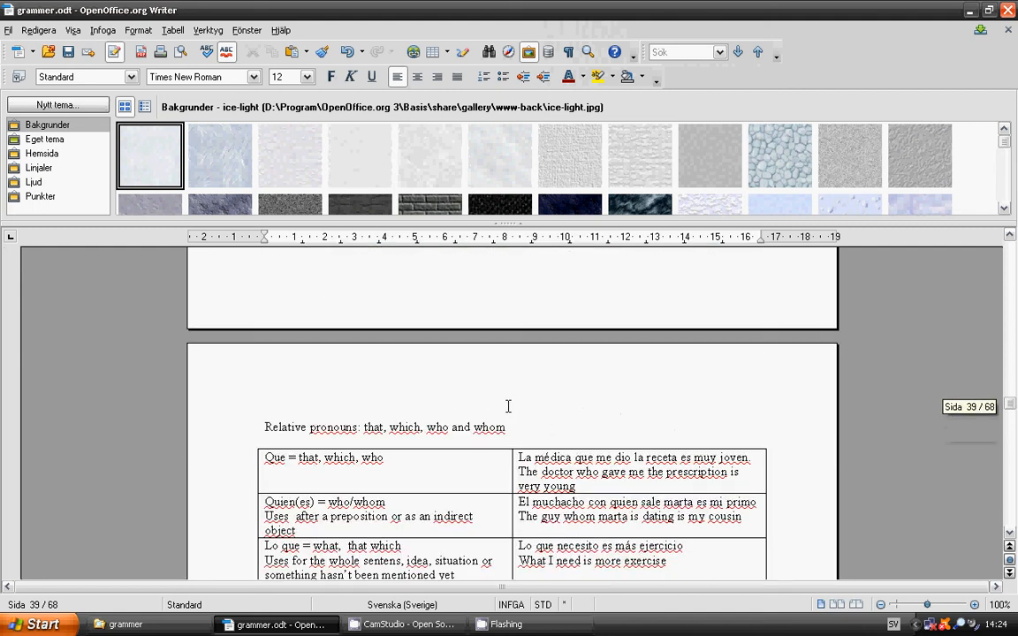
scroll(down, 3)
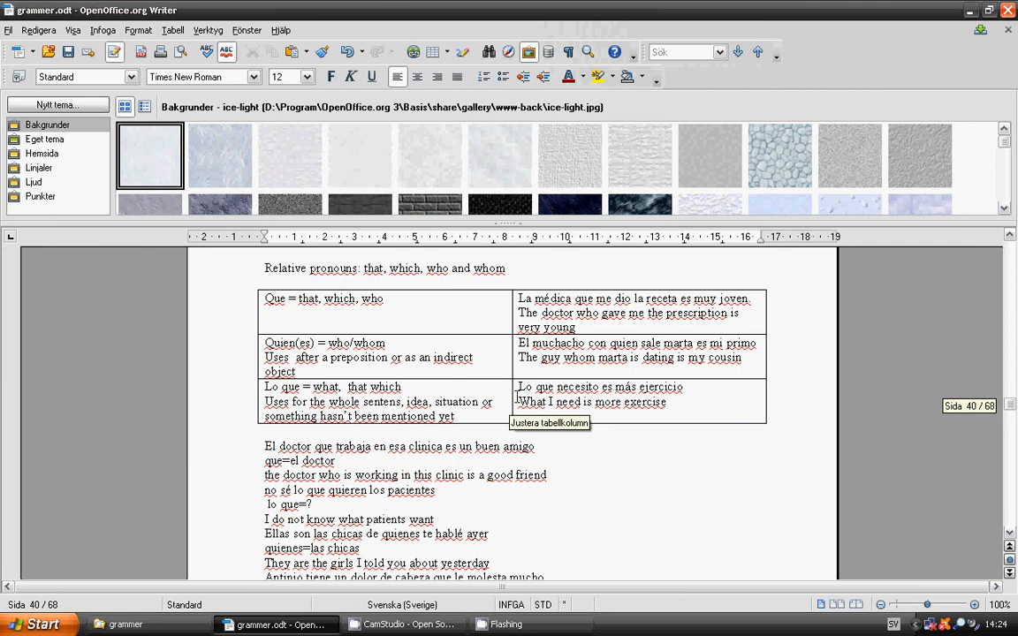
mouse_move(518, 312)
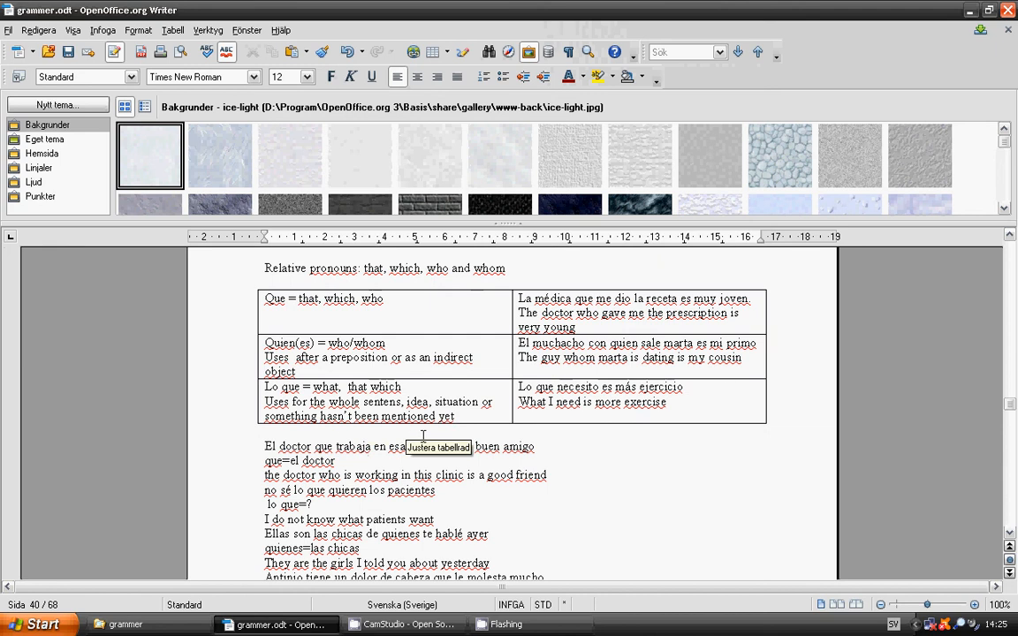
mouse_move(542, 415)
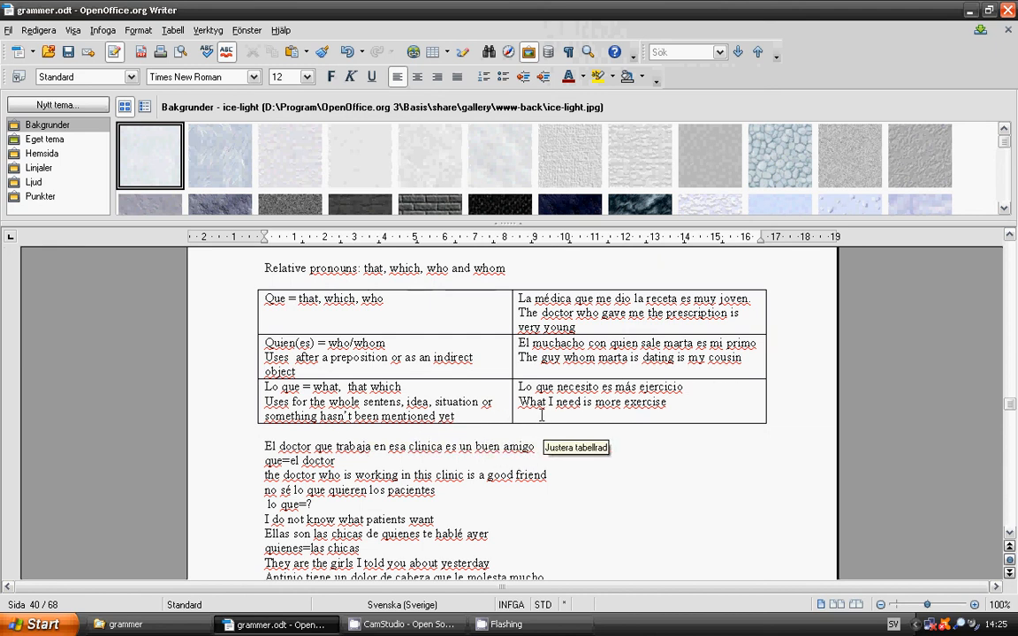
mouse_move(644, 416)
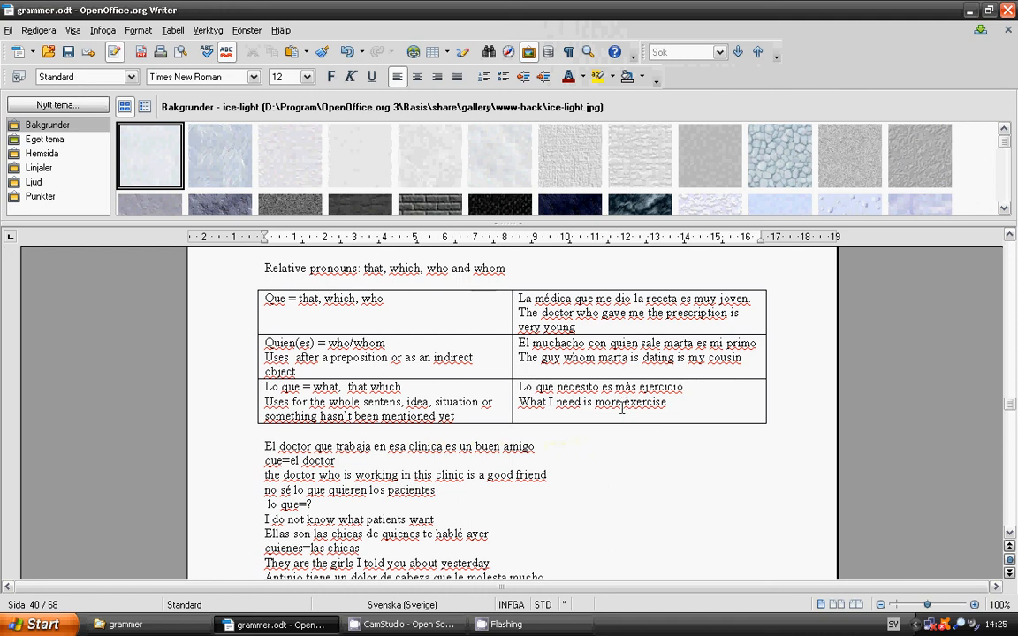
scroll(down, 3)
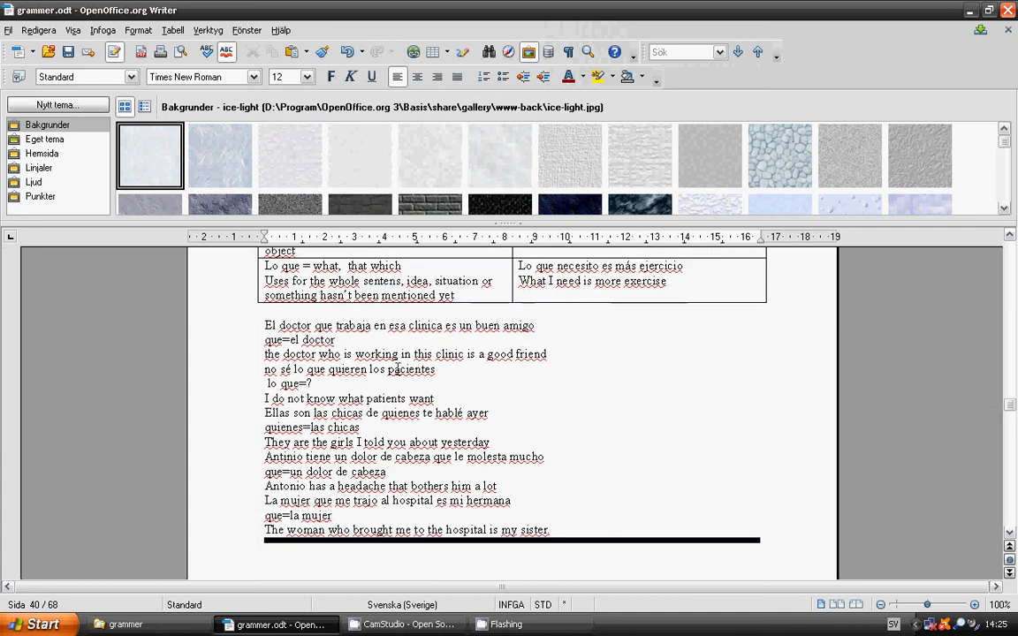
mouse_move(492, 367)
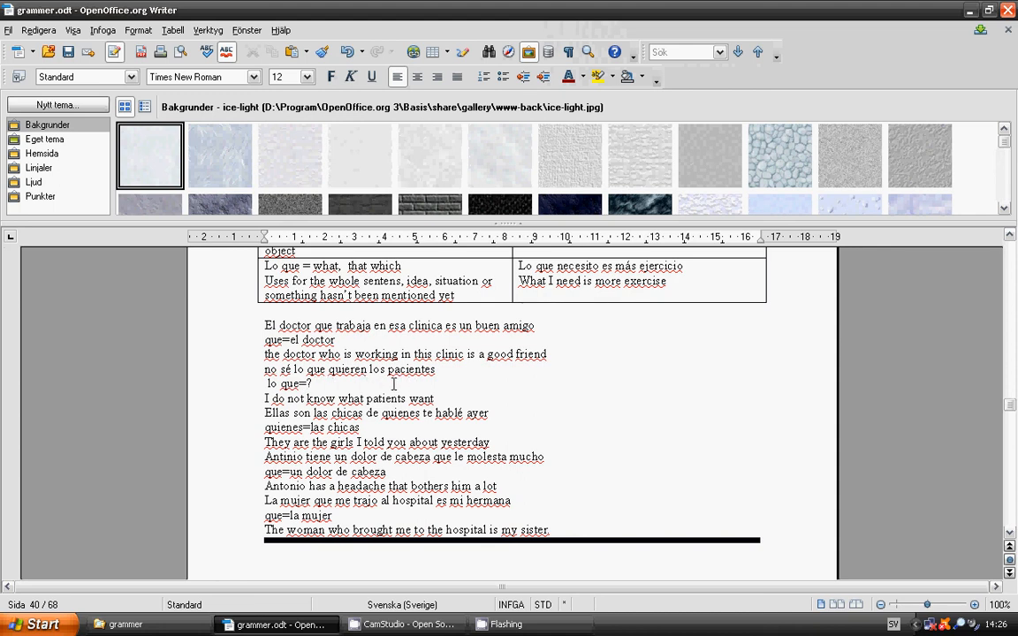
mouse_move(310, 452)
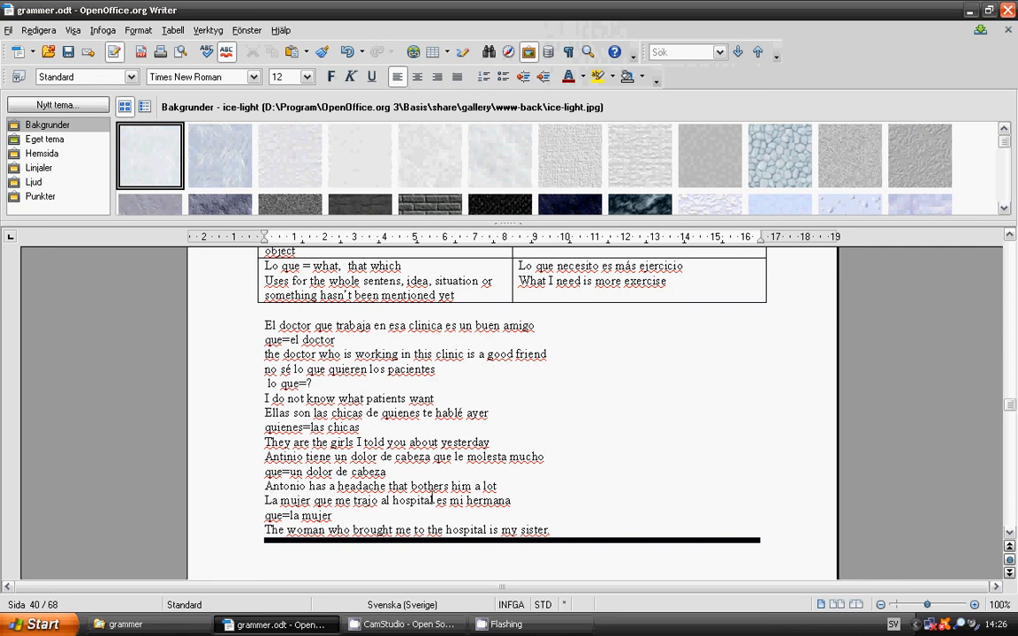
mouse_move(434, 497)
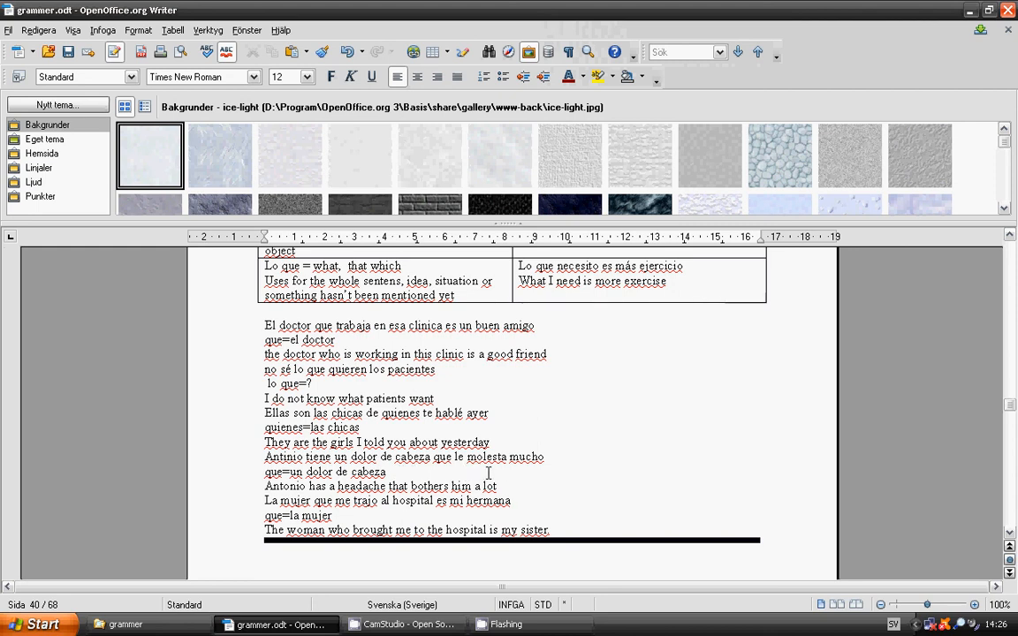
mouse_move(575, 509)
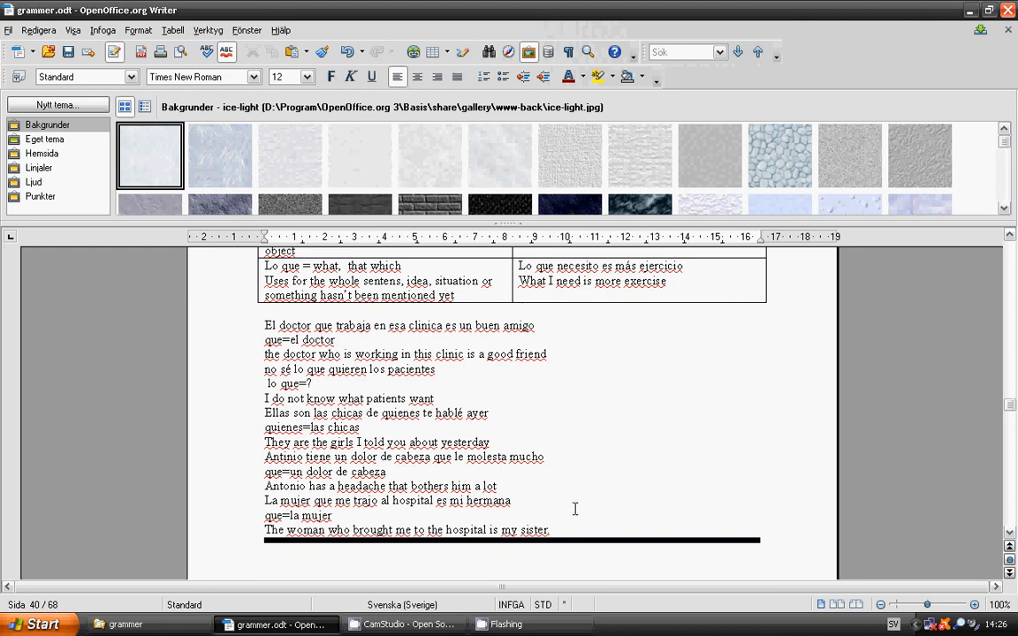
mouse_move(570, 514)
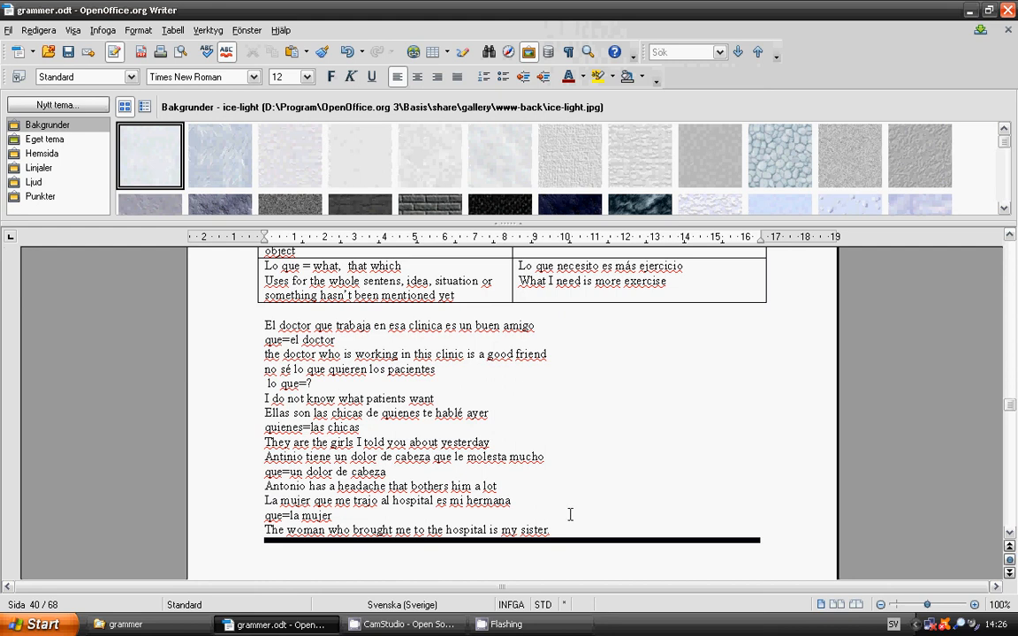